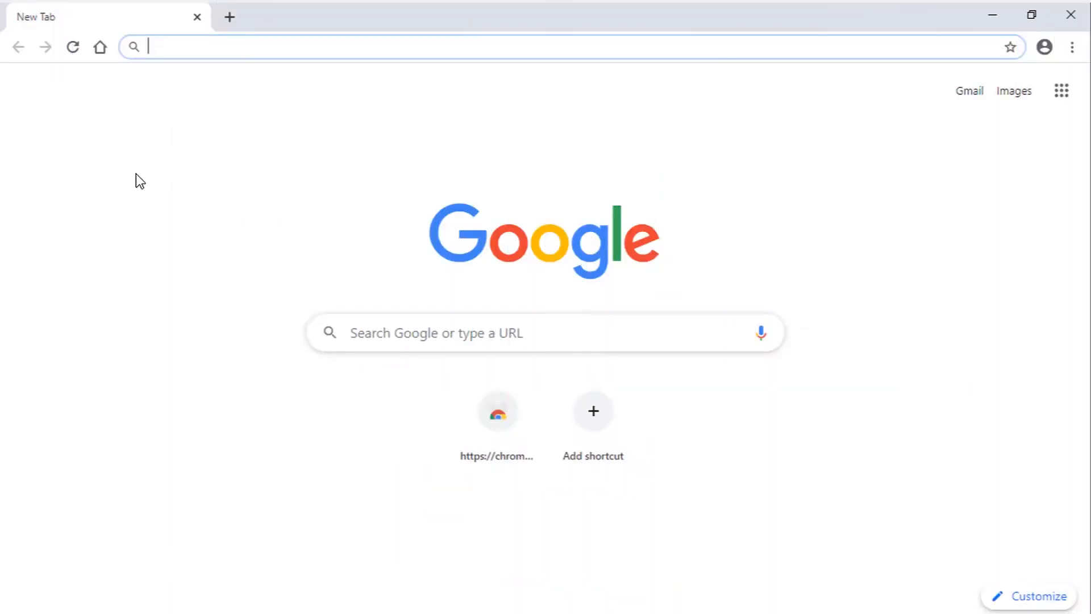
- Go to github.com/teradici in Chrome and browse down the organization's repository list
type("github.com")
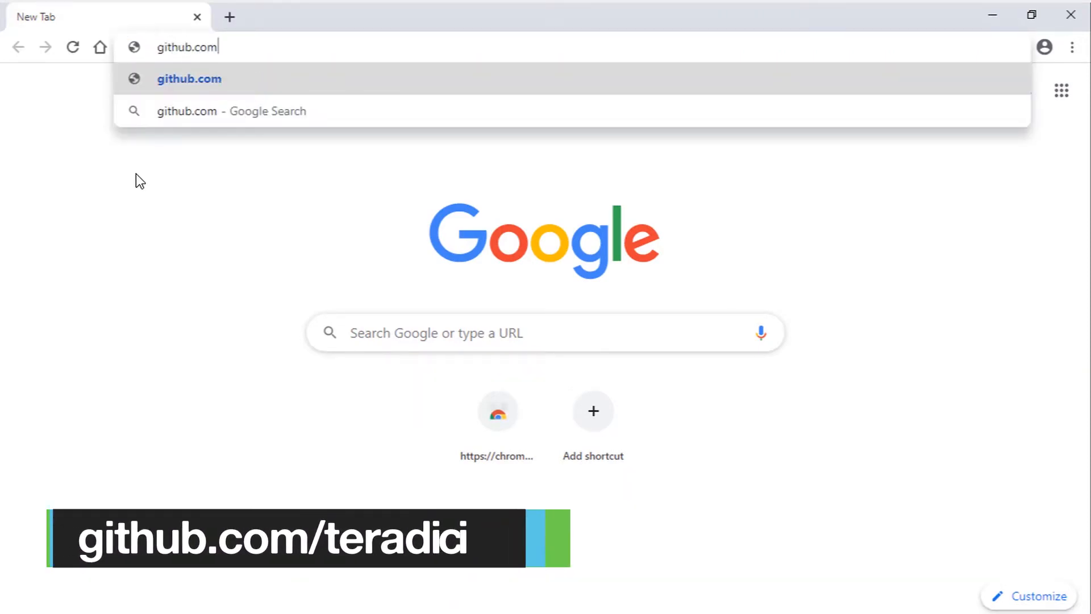
type("/te")
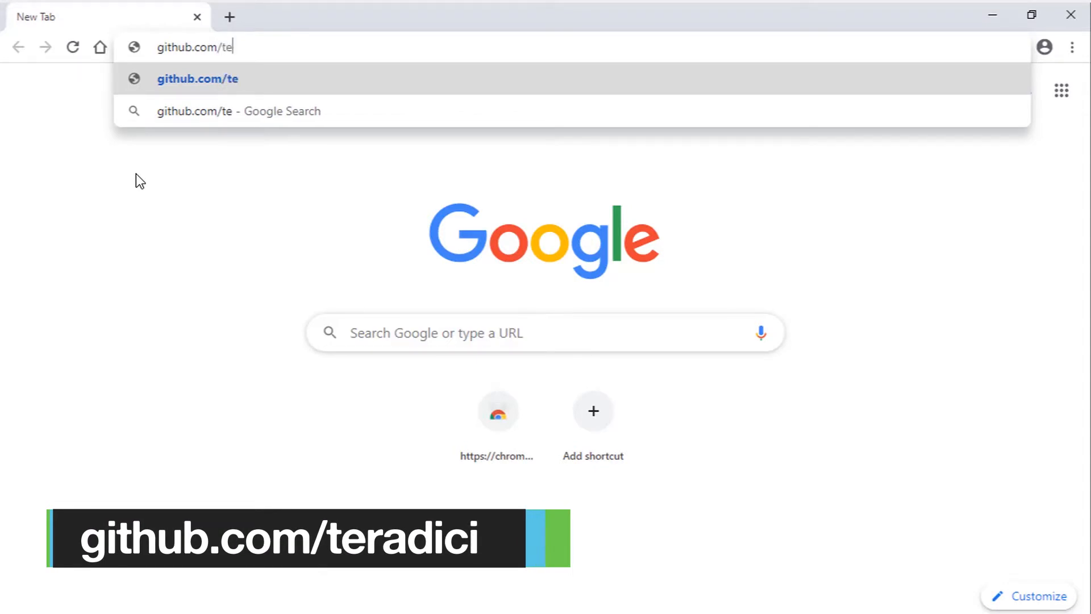
type("radici")
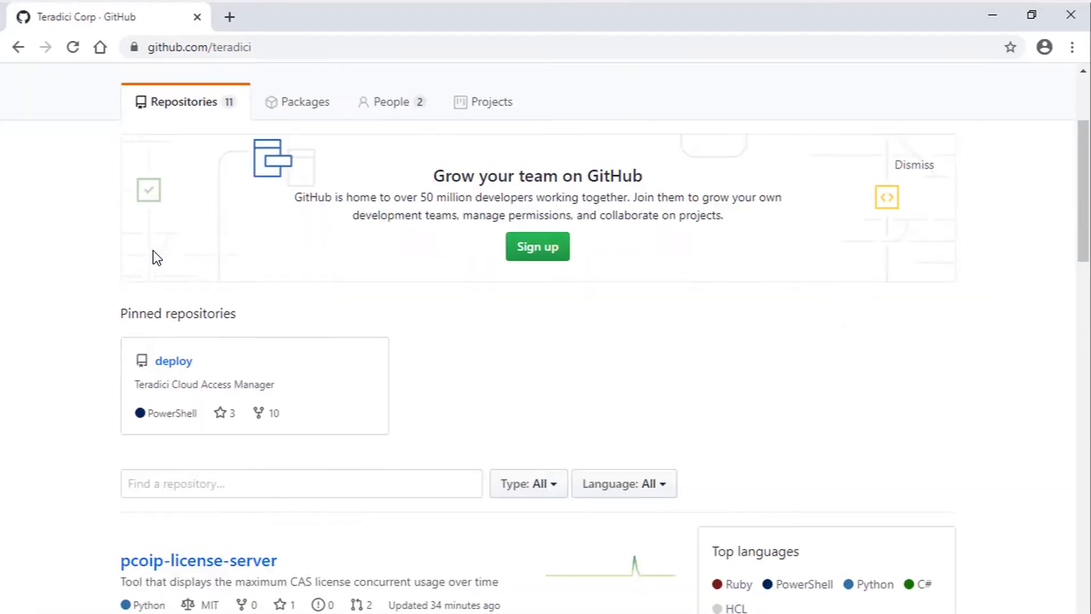
scroll("down", 3)
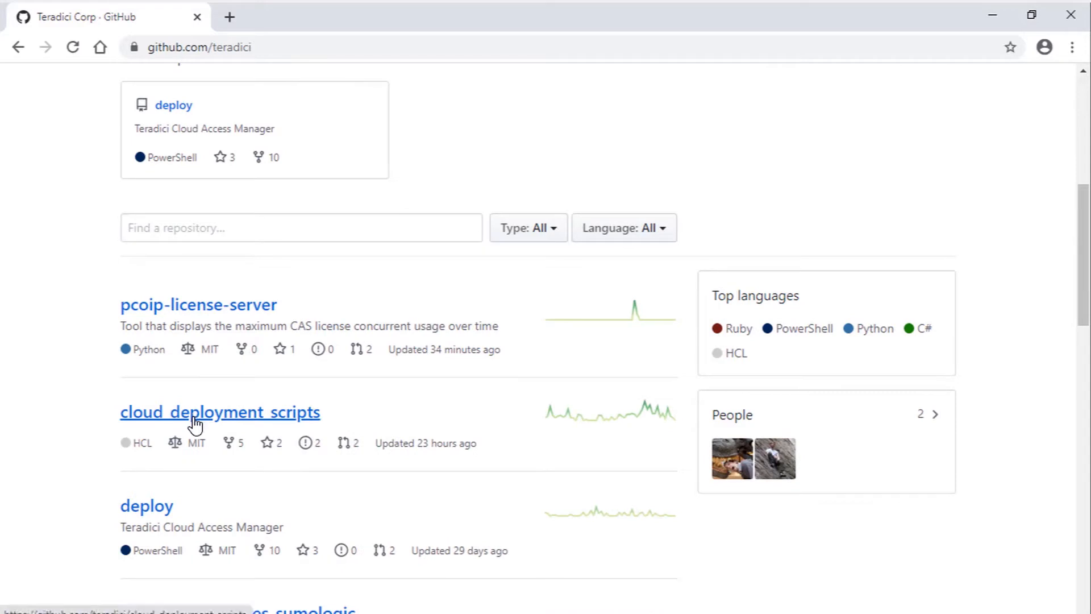
mouse_move(806, 594)
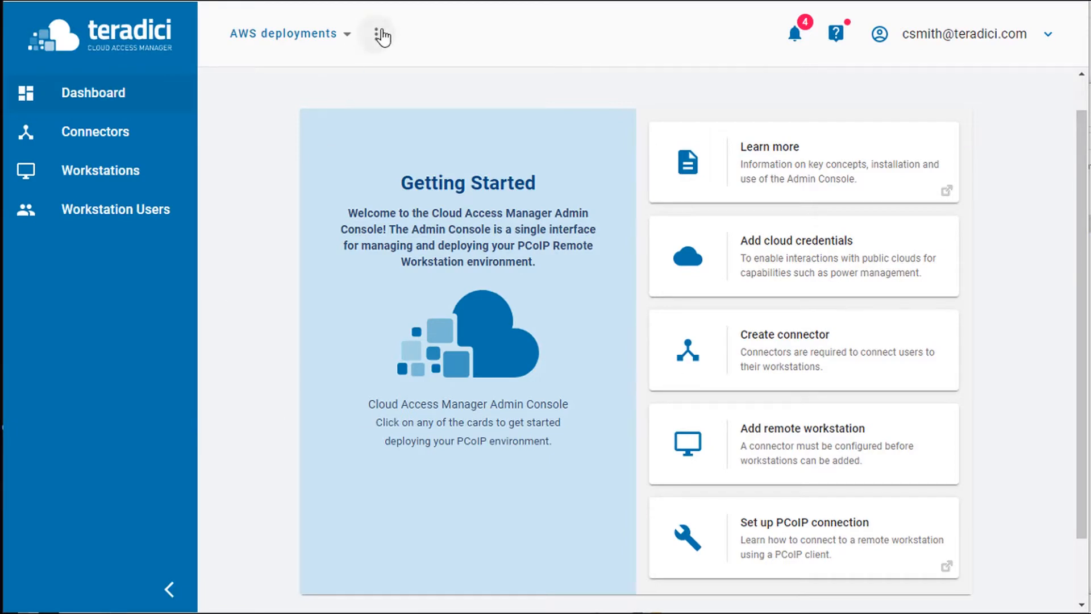
- Edit the AWS deployments settings and expand the AWS service account card to reveal its Role ARN
left_click(378, 33)
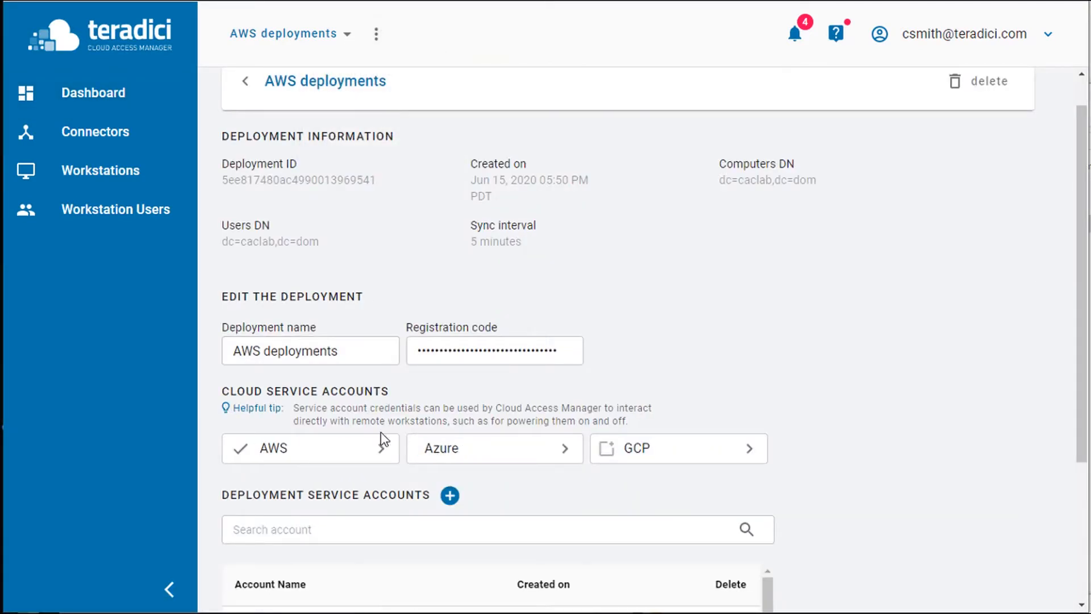
left_click(309, 448)
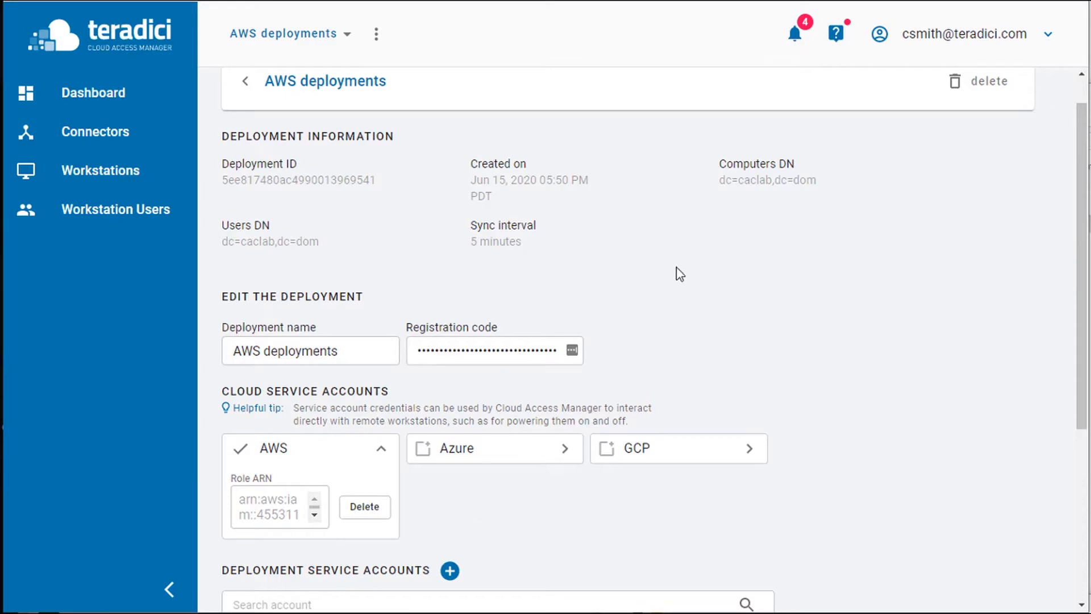
mouse_move(719, 212)
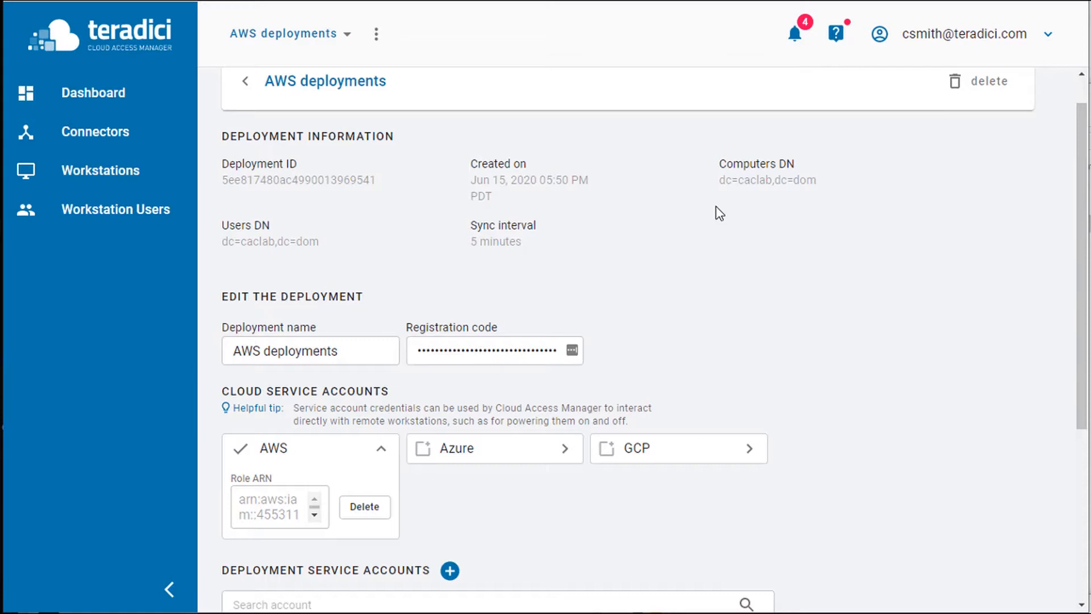
mouse_move(554, 161)
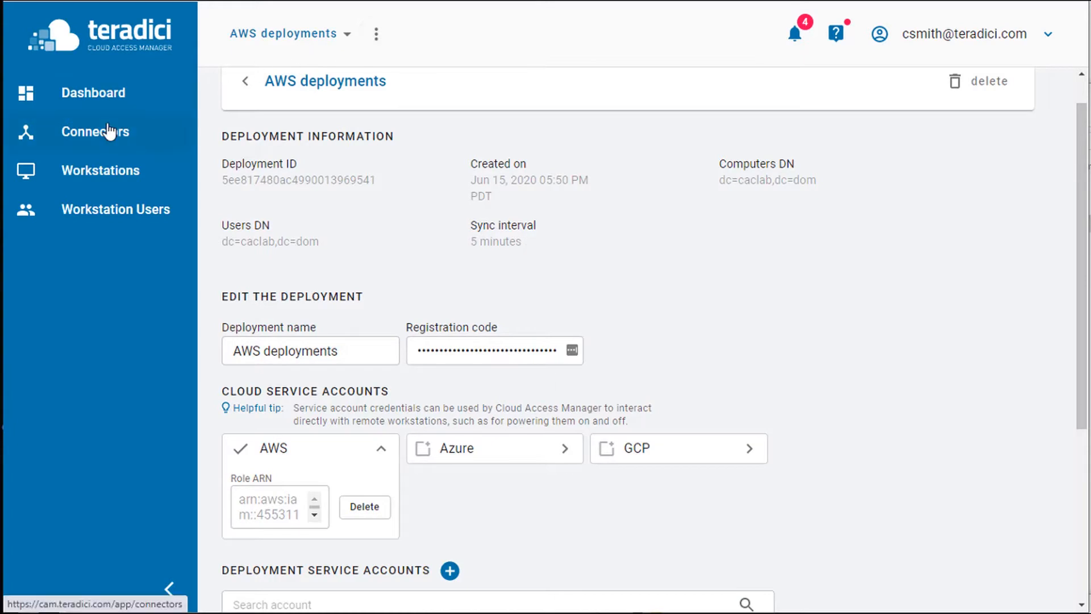
- Review the healthy AWS-uswest1a connector's details, then switch to the empty Remote Workstations list
left_click(95, 132)
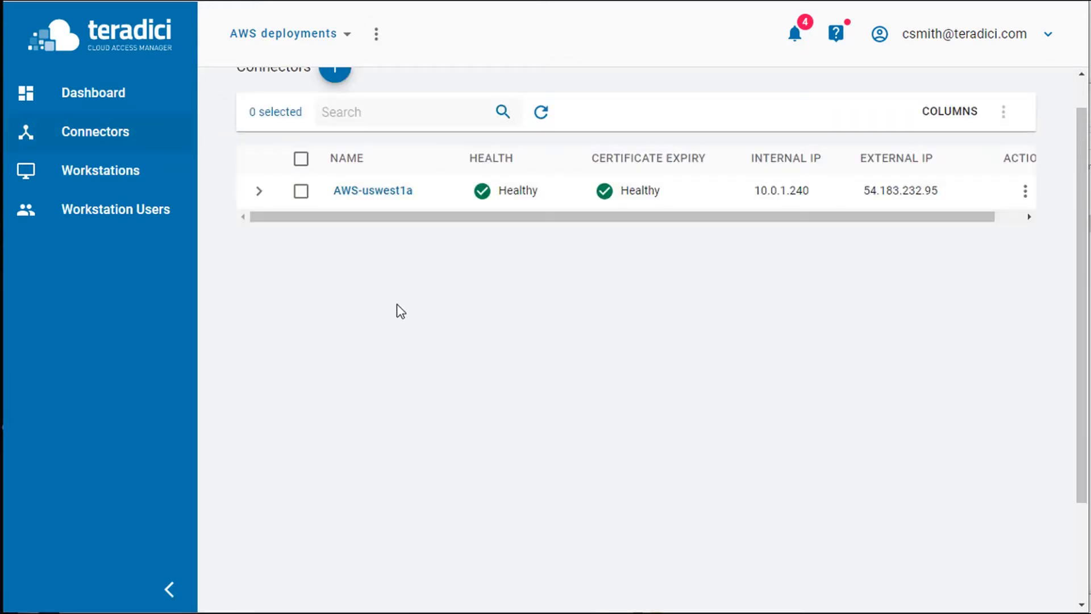
left_click(372, 190)
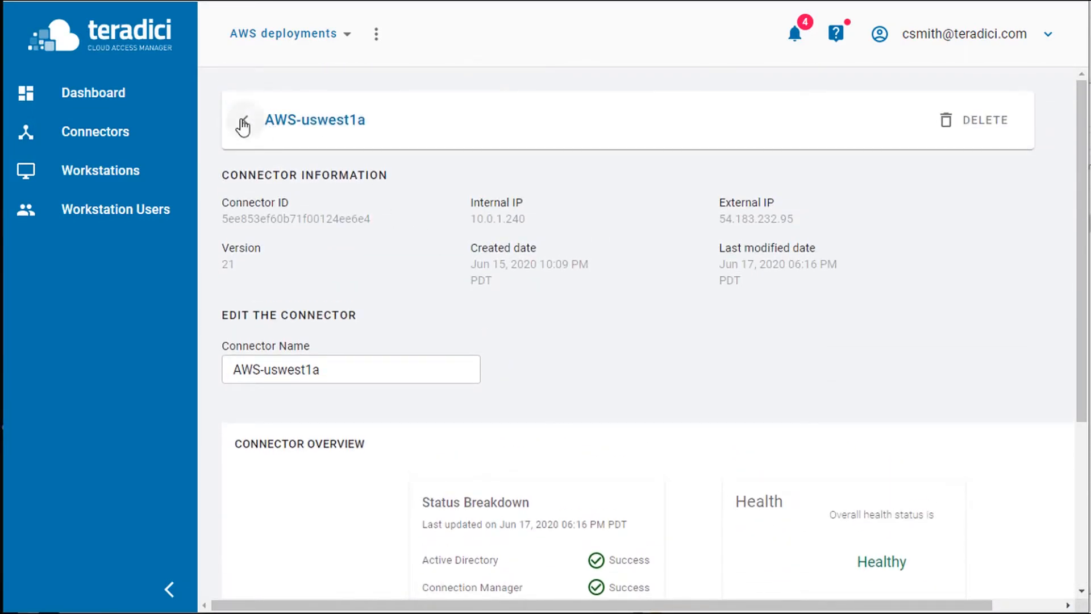
left_click(244, 125)
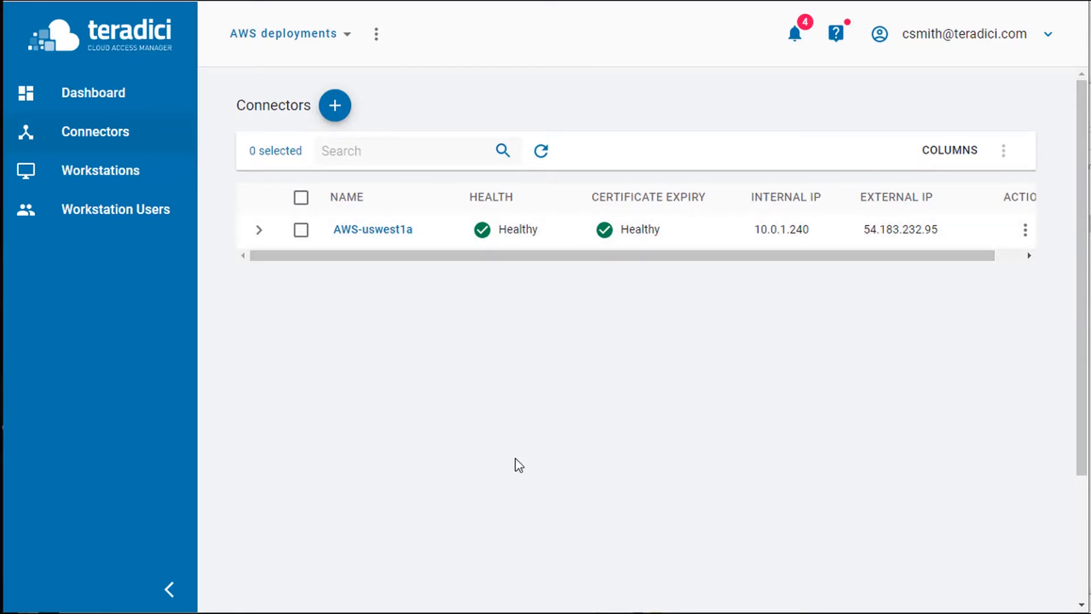
left_click(100, 170)
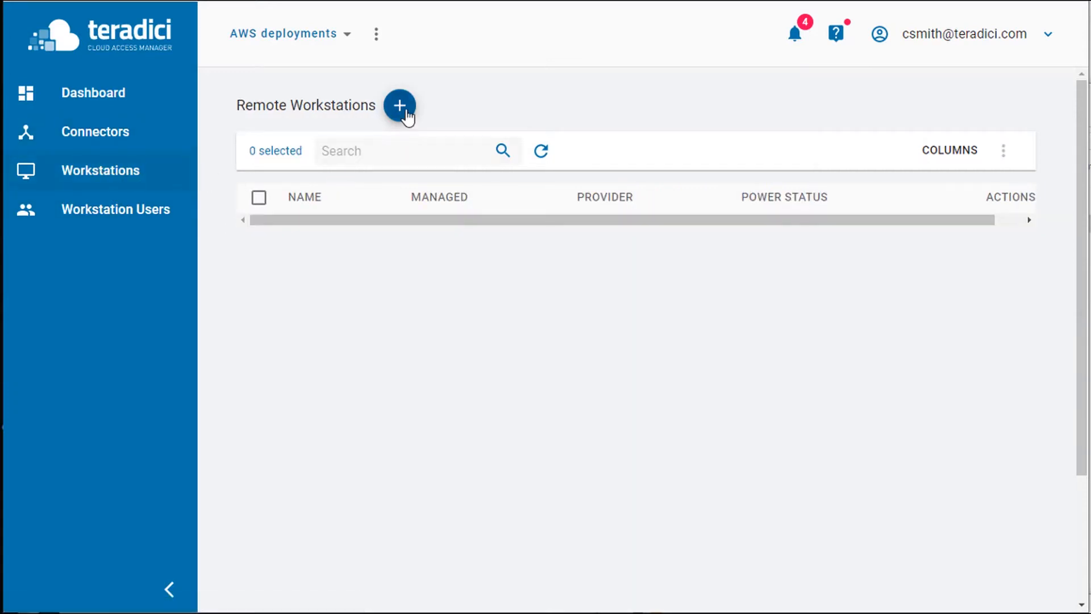
- Start adding an existing workstation with provider AWS, region us-west-1 and the gwin-0 instance
left_click(399, 106)
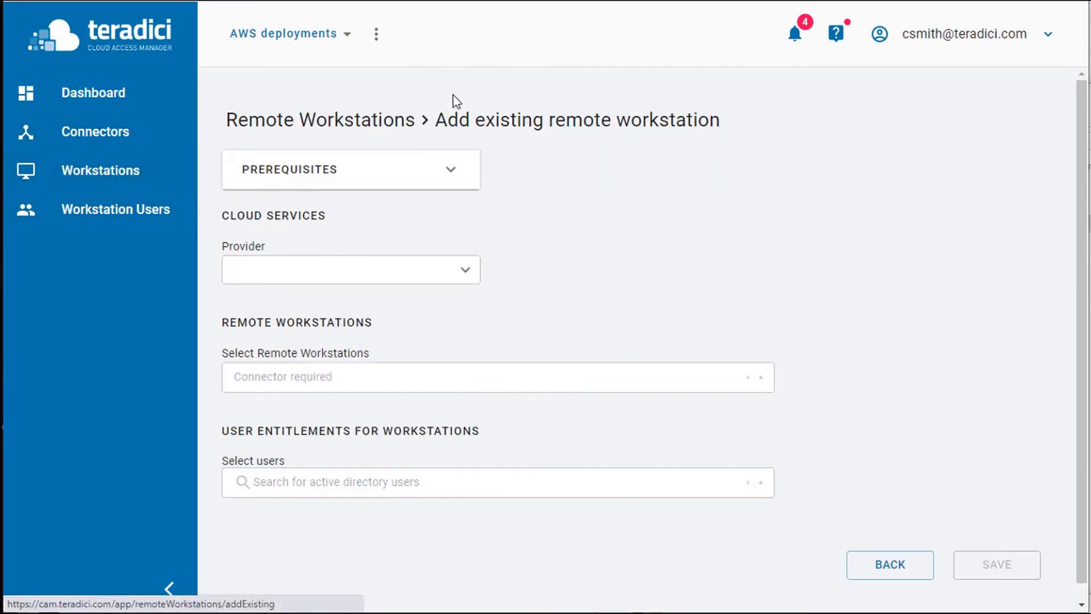
left_click(352, 269)
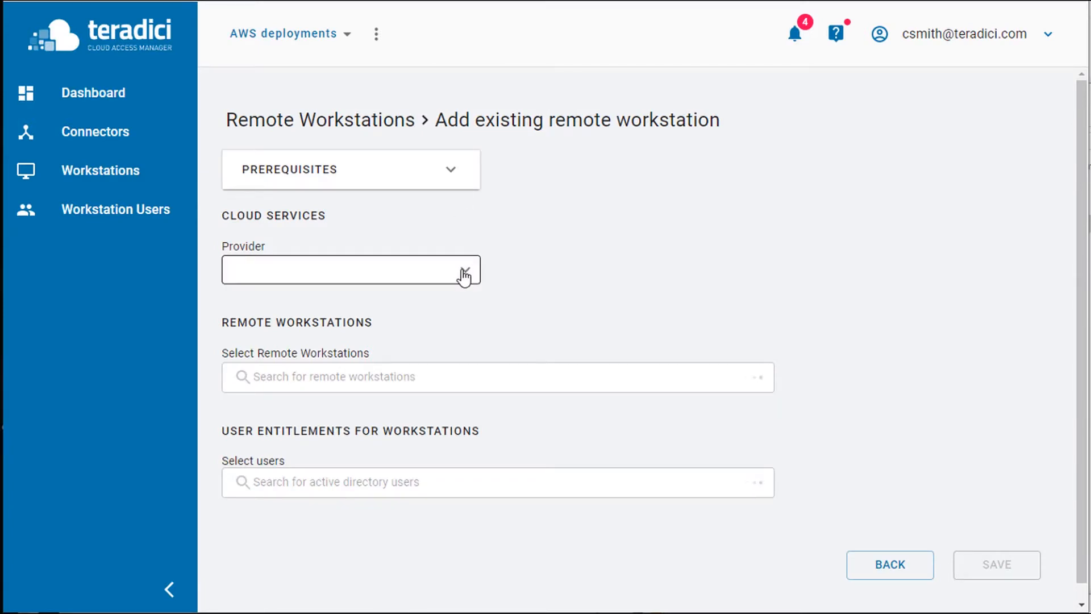
left_click(350, 270)
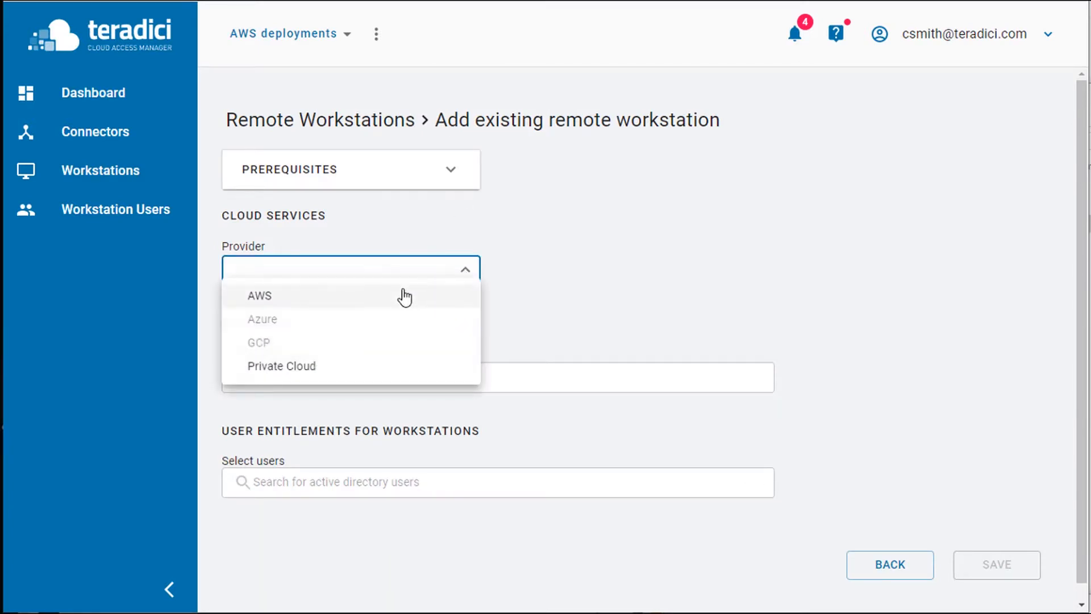
left_click(259, 296)
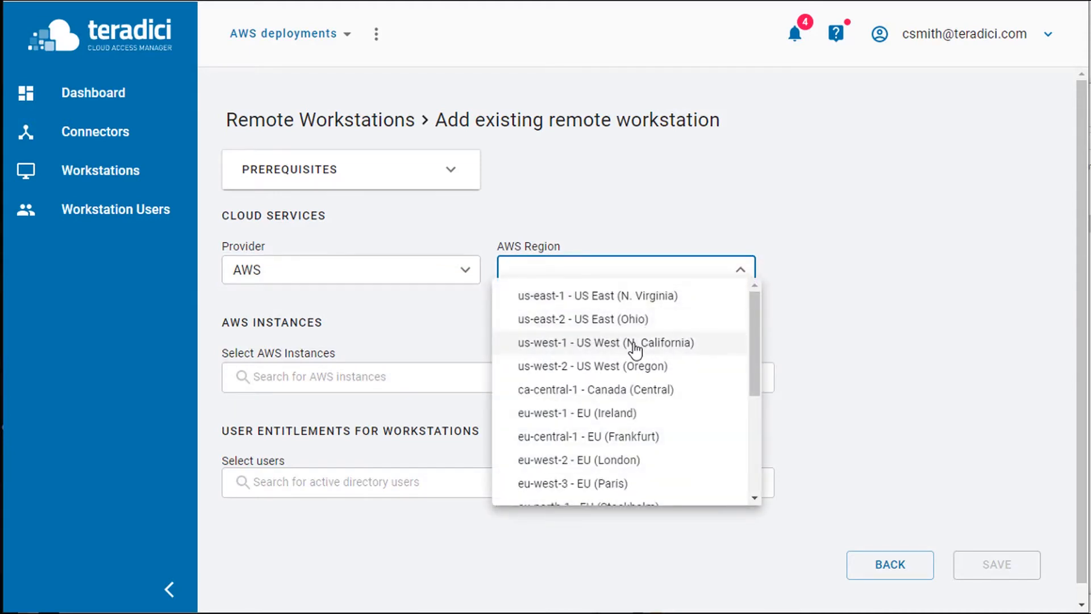
left_click(606, 342)
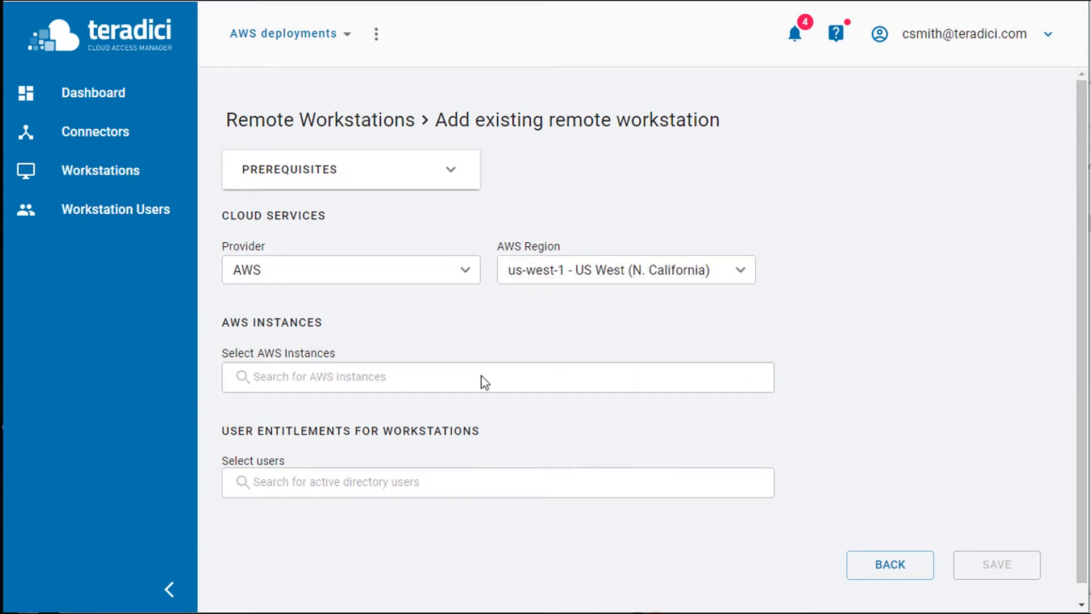
left_click(488, 377)
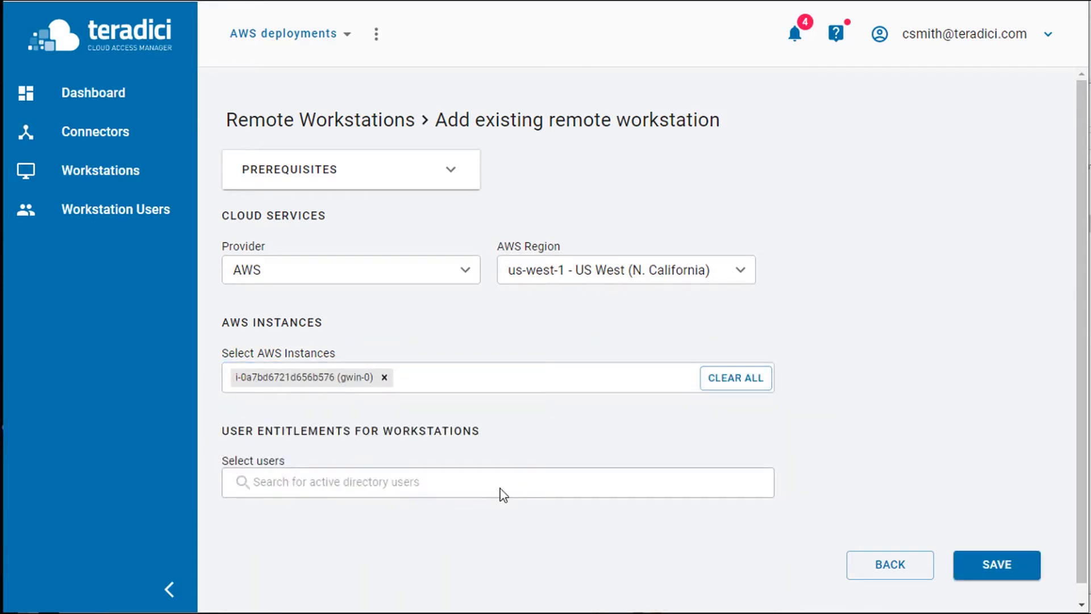
- Search users for 'csmi', then leave the add-workstation form without saving
type("csmith")
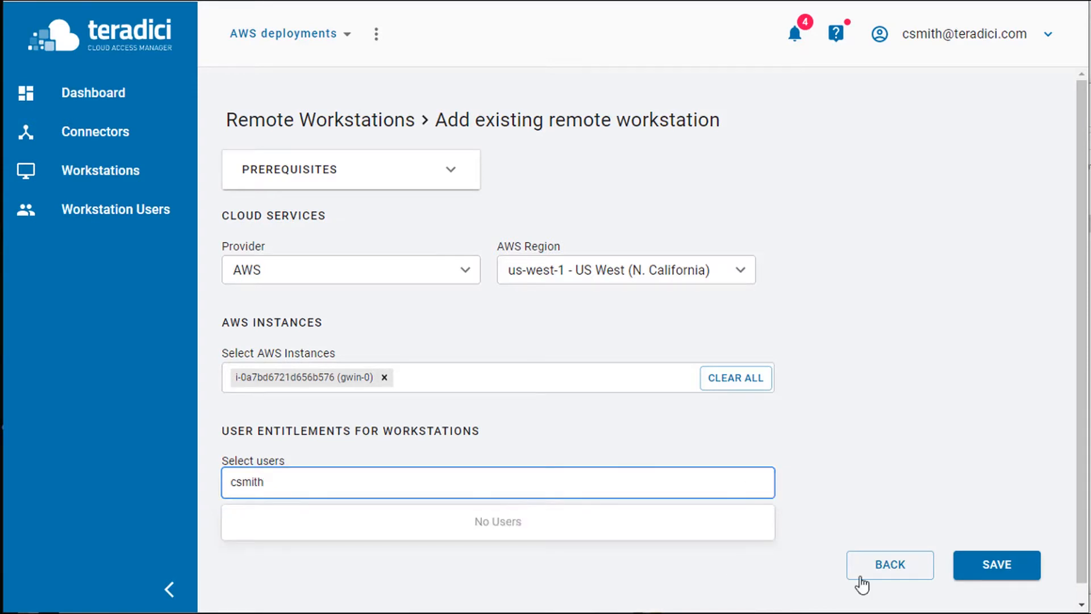
left_click(995, 565)
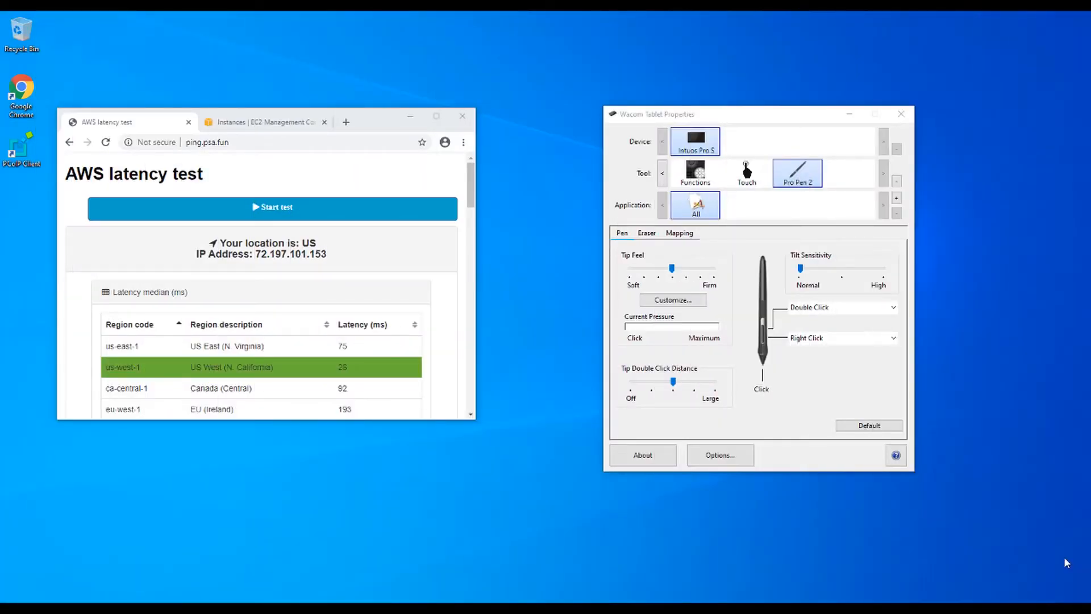
mouse_move(608, 460)
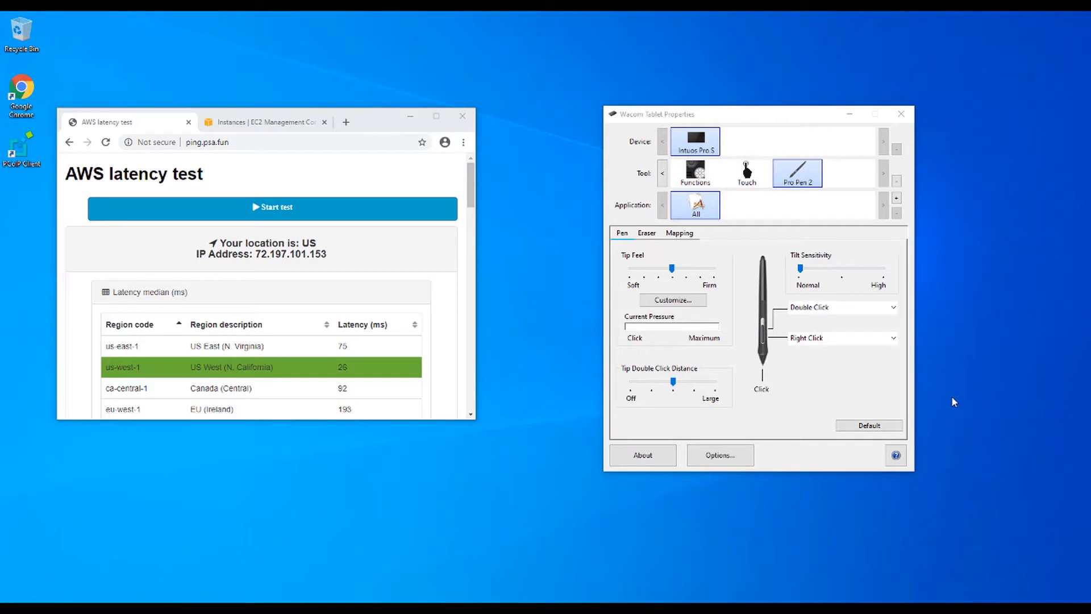
mouse_move(557, 480)
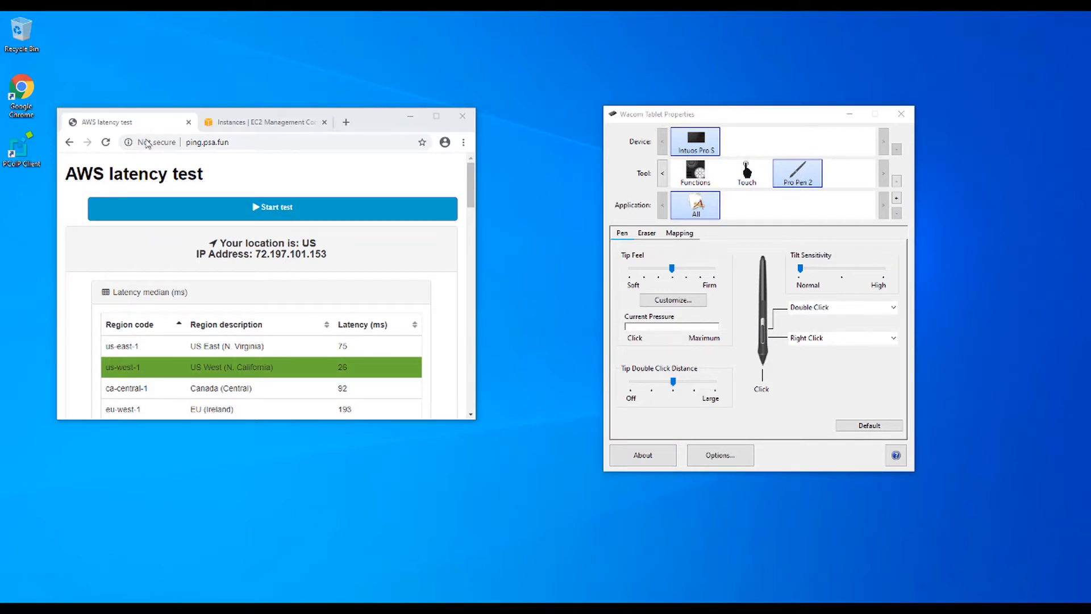
- Start the AWS latency test on the remote desktop, showing about 26 ms to us-west-1
left_click(271, 206)
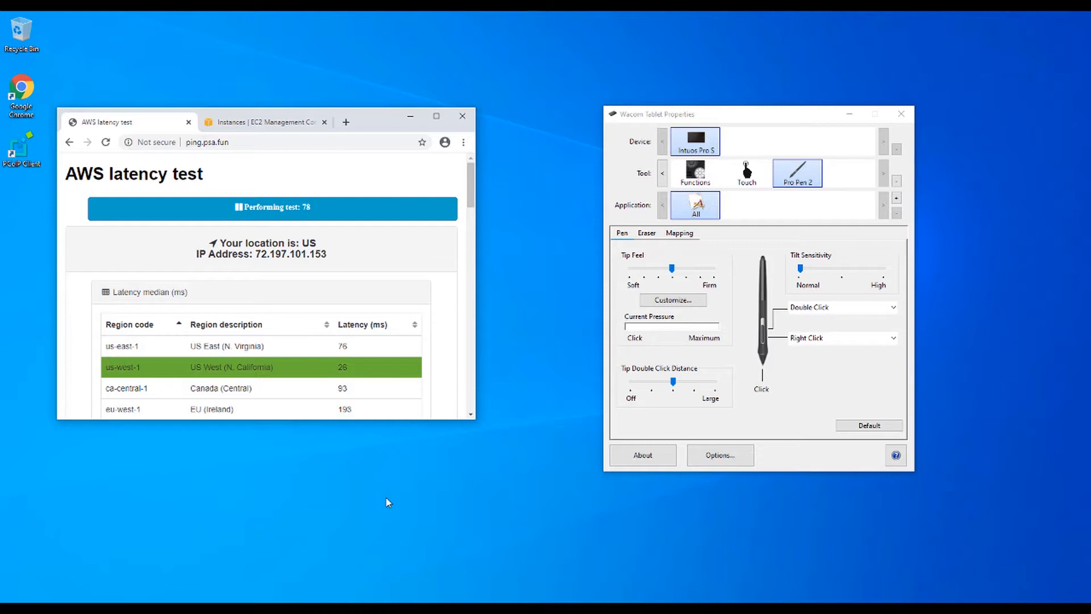
mouse_move(386, 599)
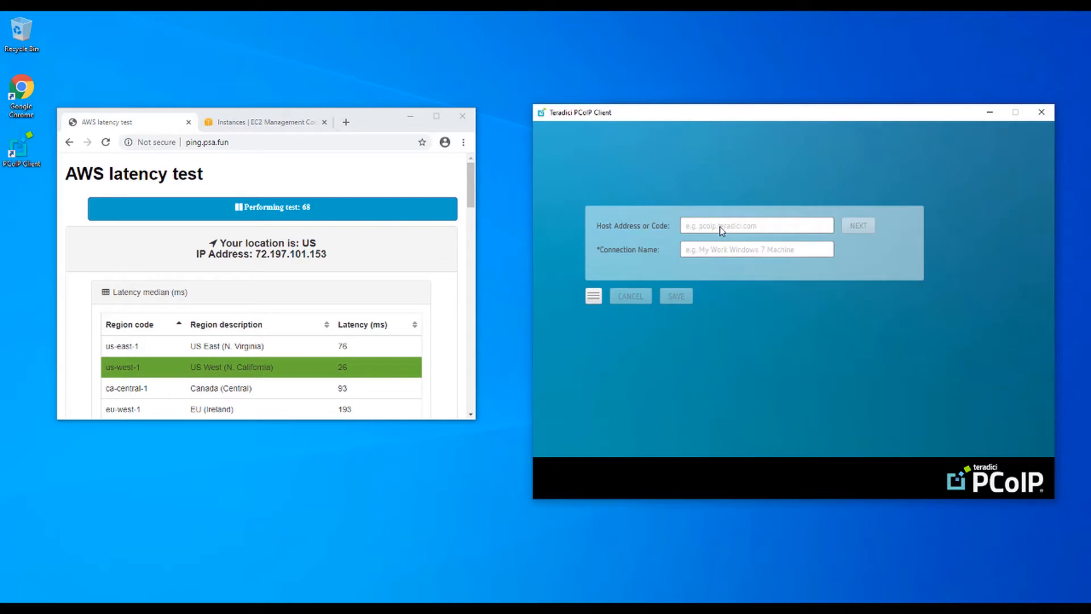
- Connect to host 54.183.232.95 as connection US-WEST1a, accepting the unverified certificate
type("54.183.232.95")
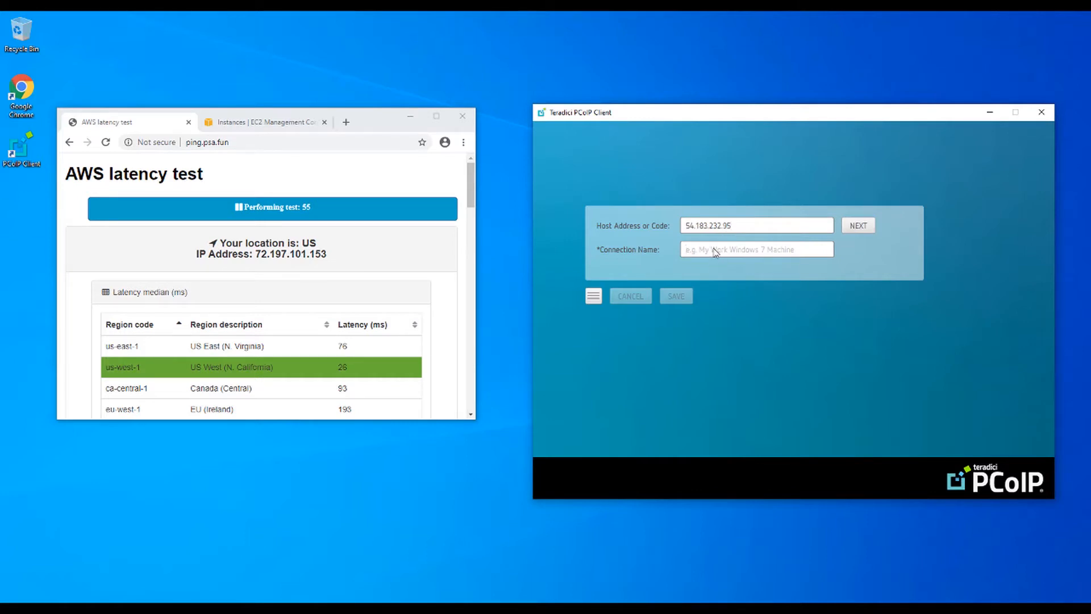
type("US-WEST1a")
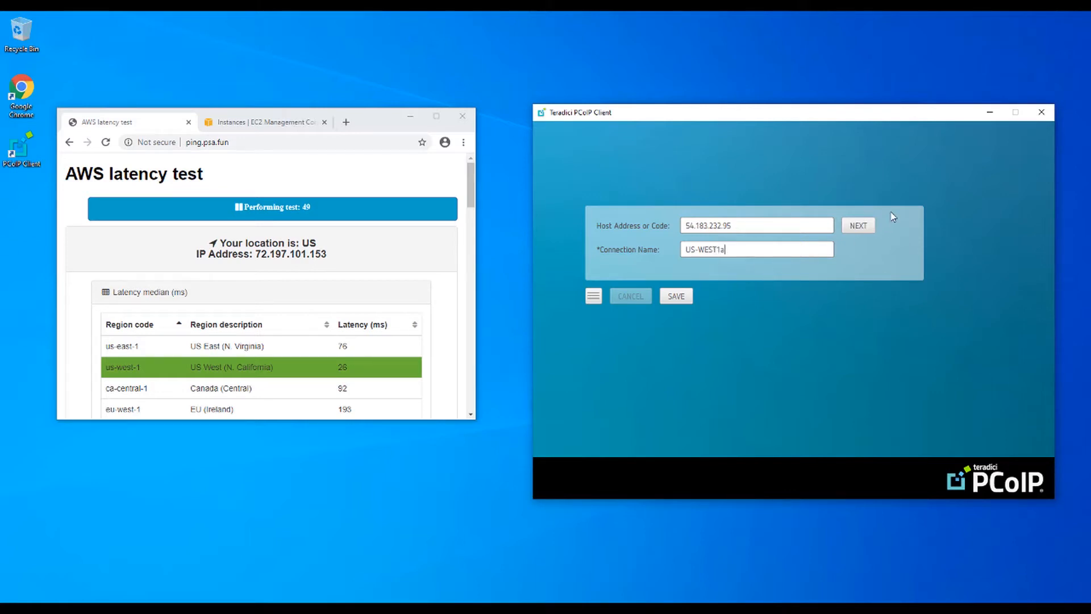
left_click(857, 225)
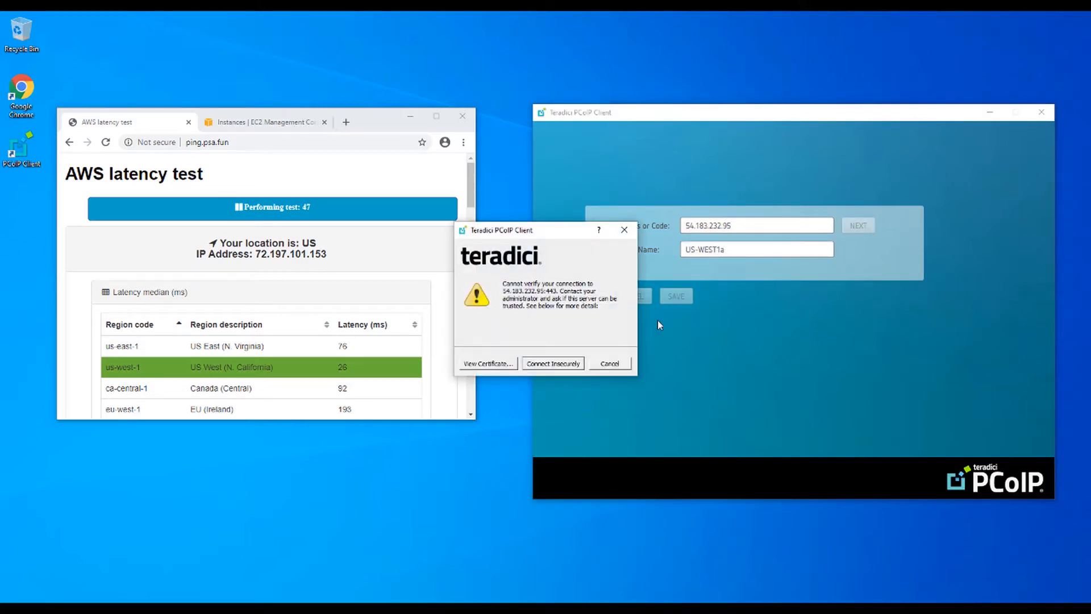
left_click(553, 364)
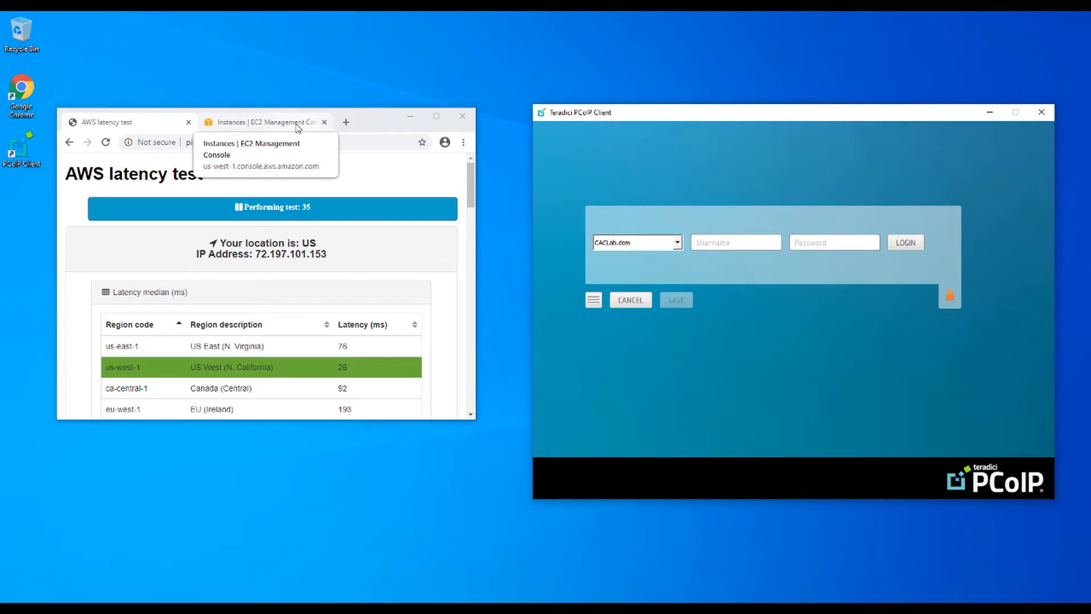
- Check the EC2 Instances tab, then sign in as csmith to the CAClab.dom domain
left_click(265, 121)
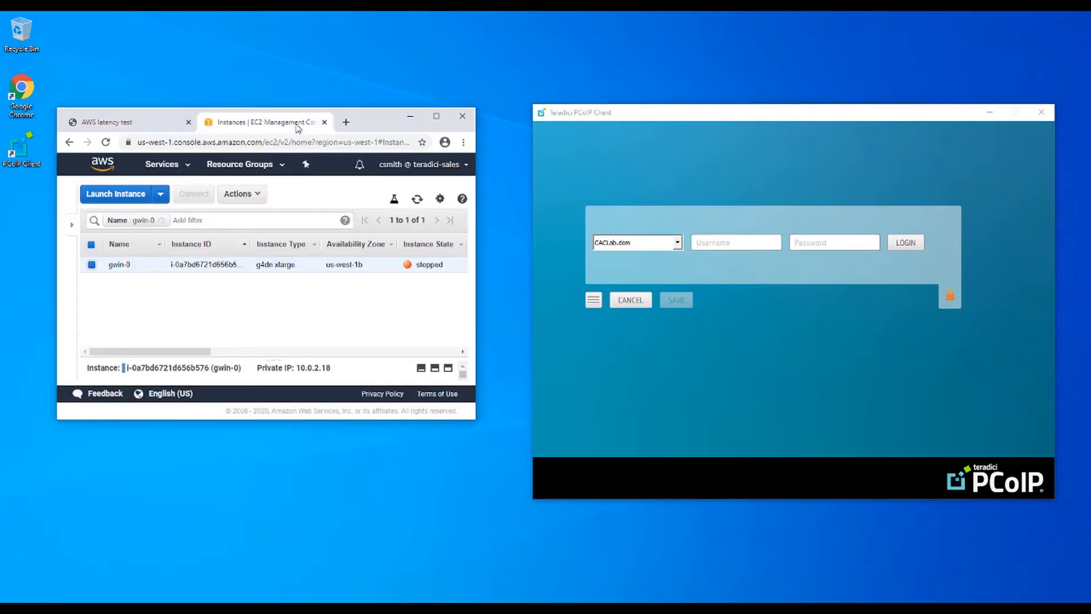
mouse_move(587, 312)
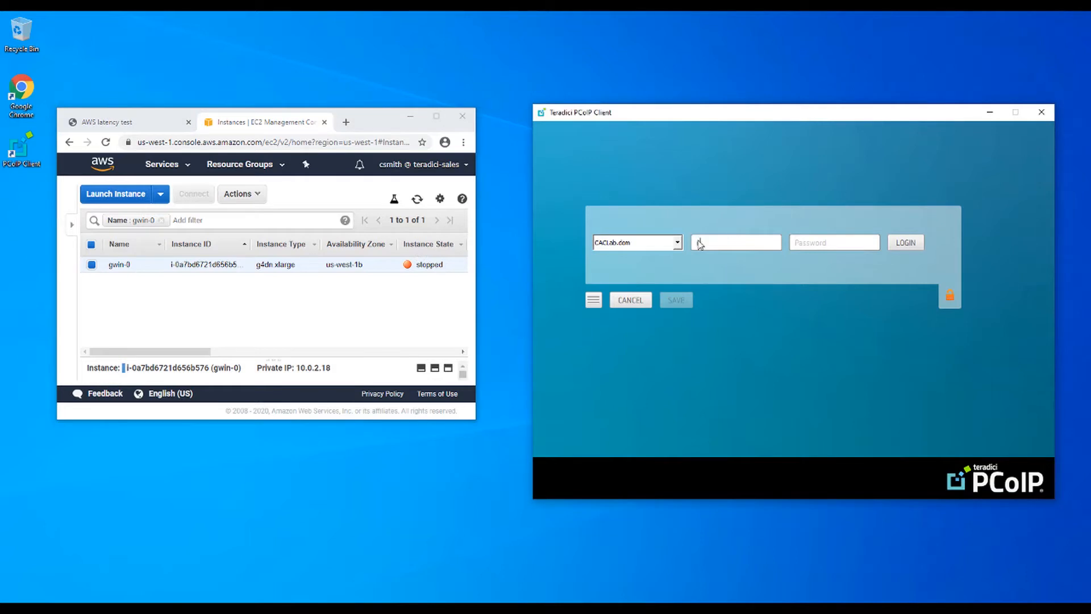
type("csmith")
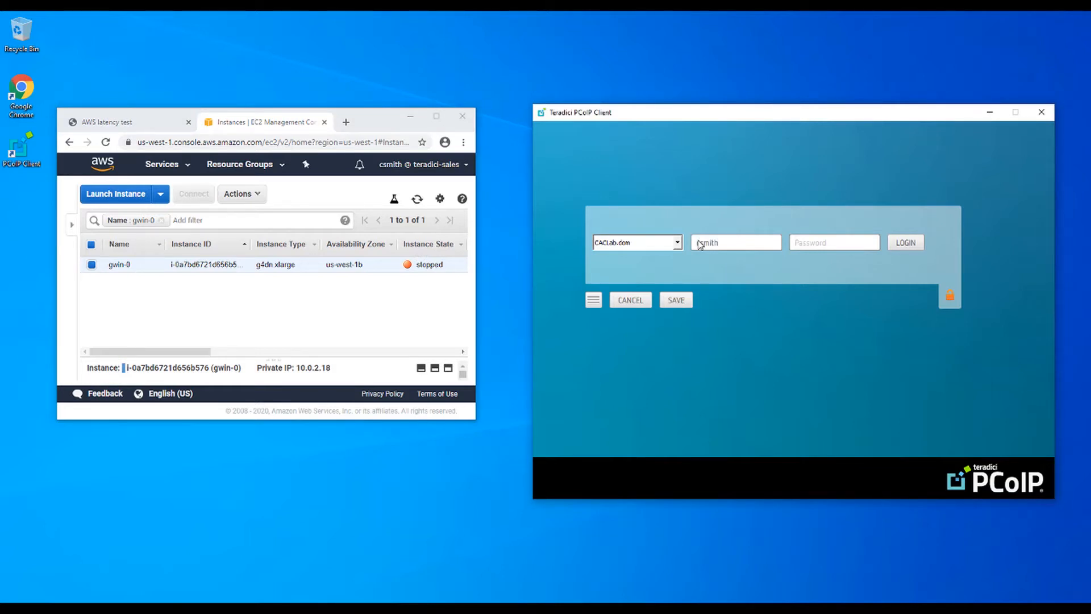
type("**")
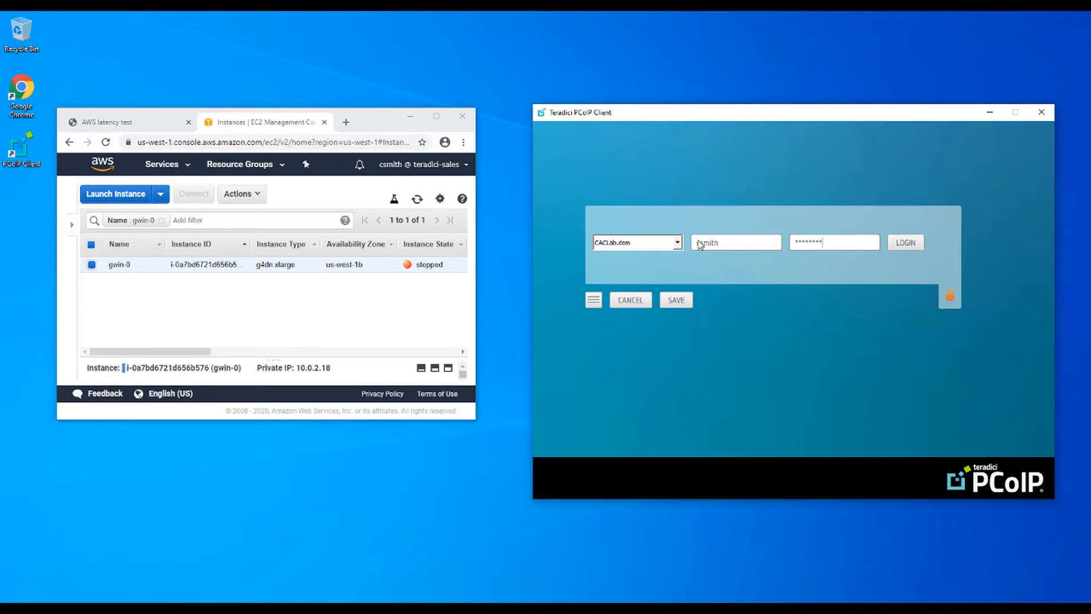
left_click(904, 242)
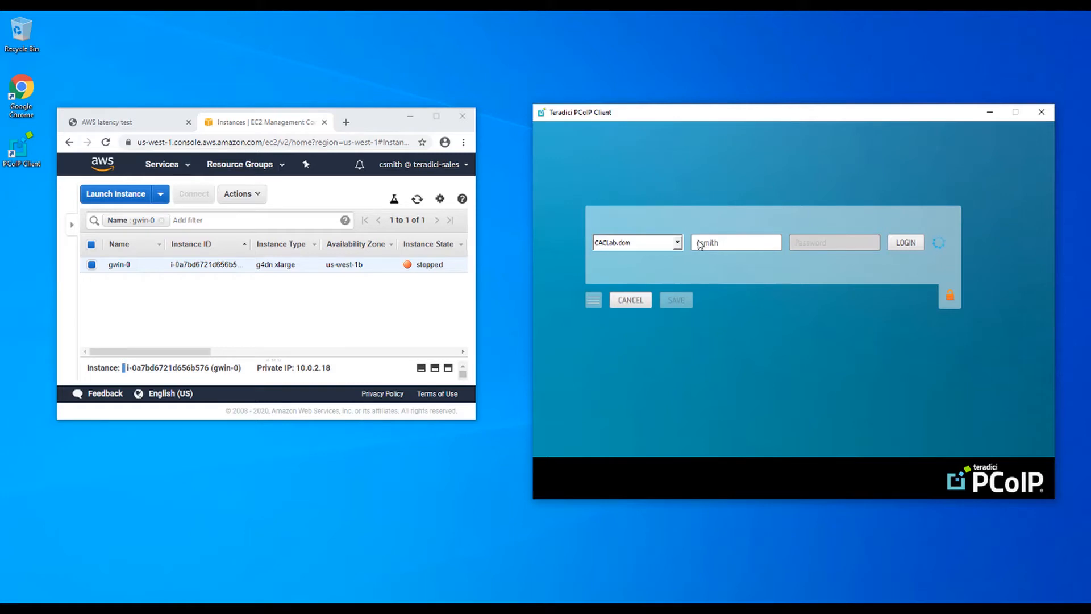
- Refresh the EC2 instance list while the gwin-0 instance restarts and the desktop loads
left_click(417, 198)
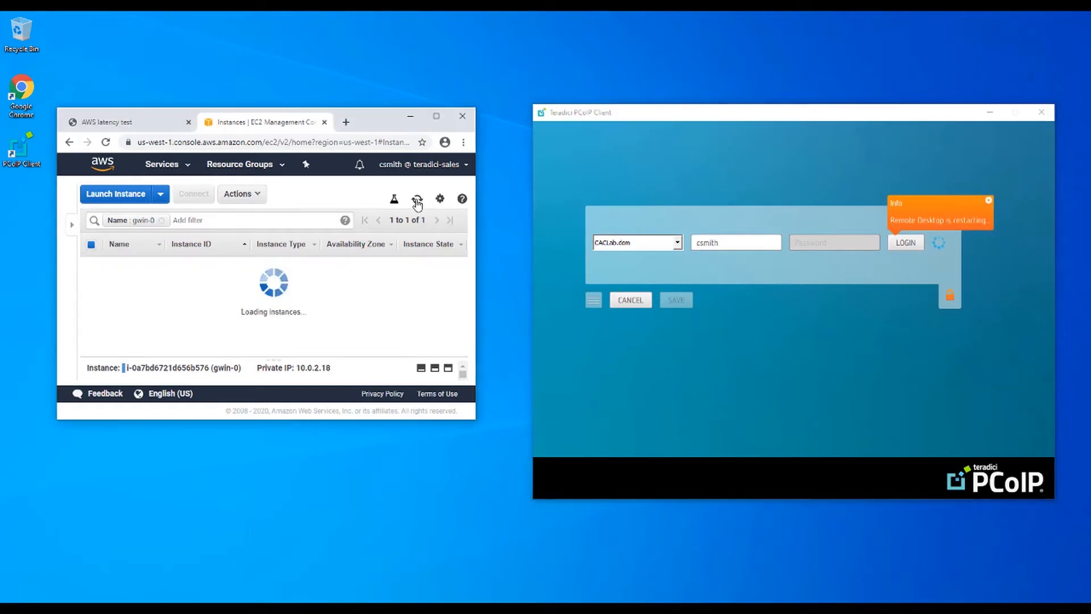
left_click(416, 197)
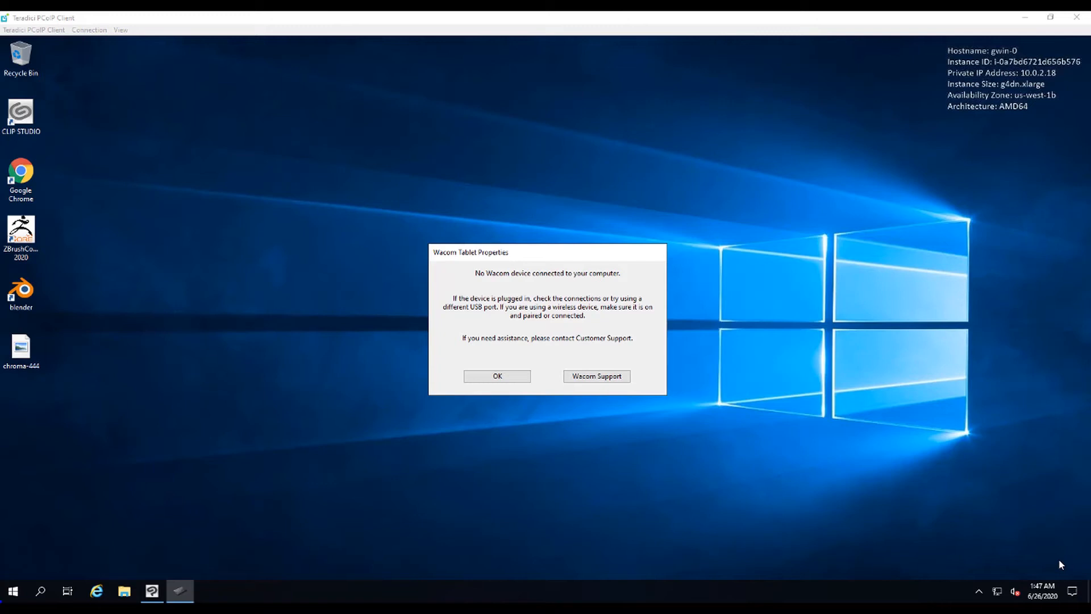
mouse_move(390, 383)
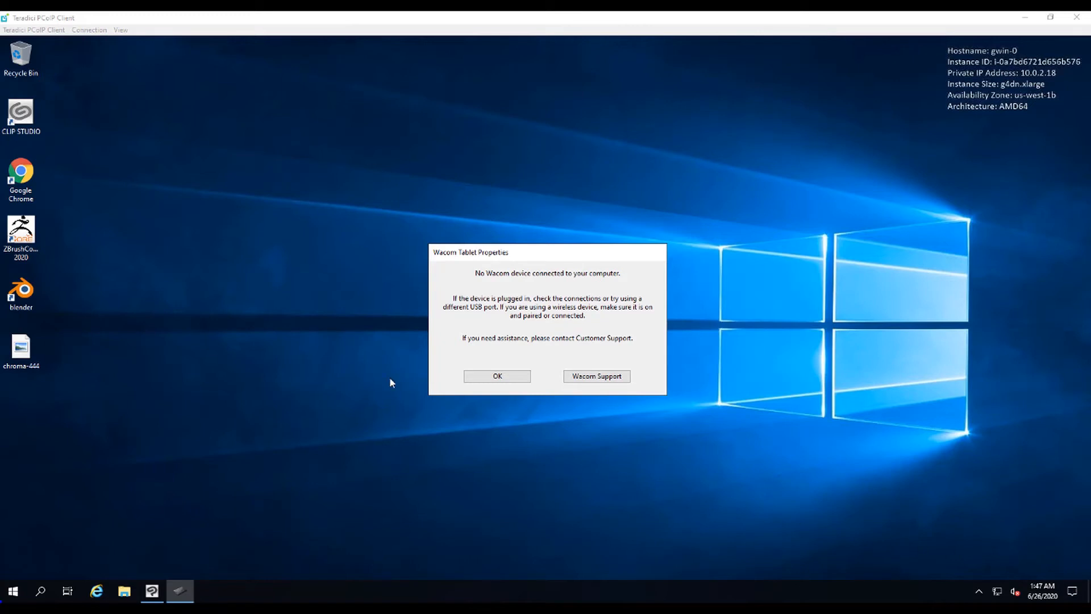
- In Connection > USB Devices, show Human Interface Devices and accept the redirection warning
left_click(89, 29)
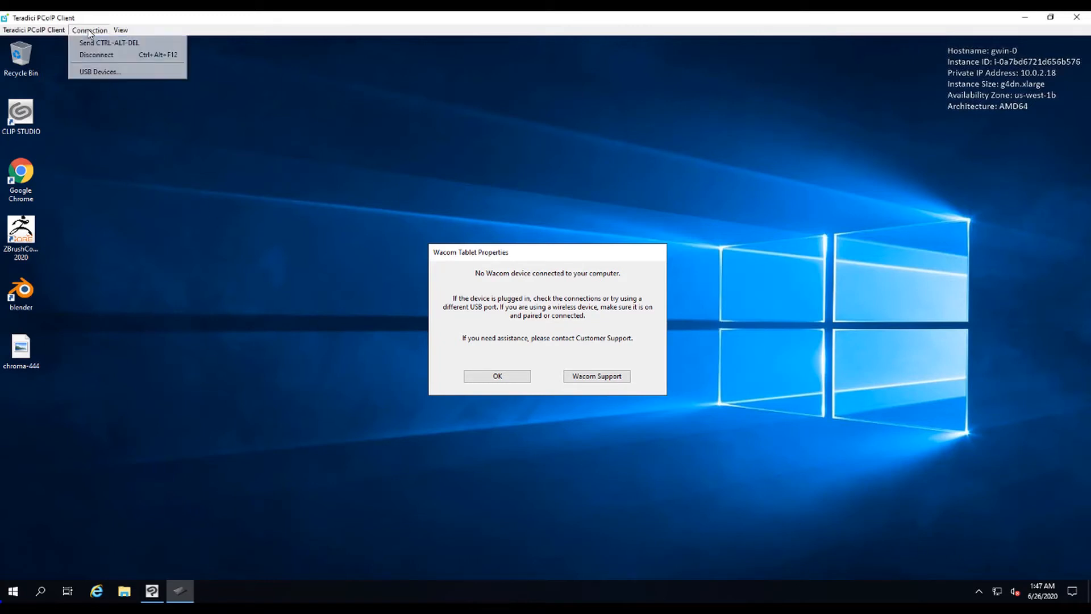
mouse_move(99, 72)
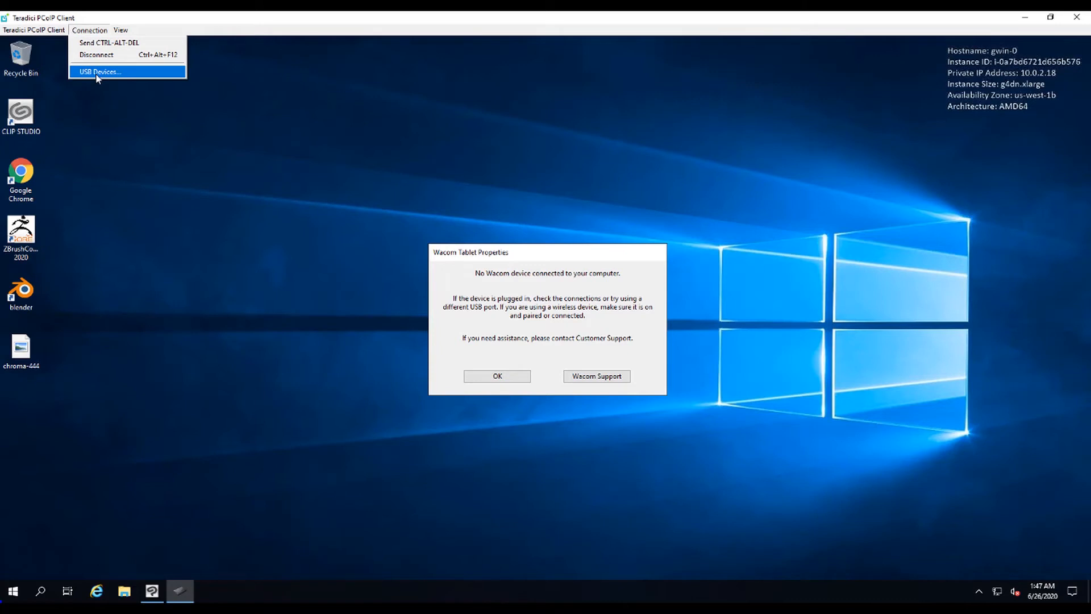
left_click(100, 71)
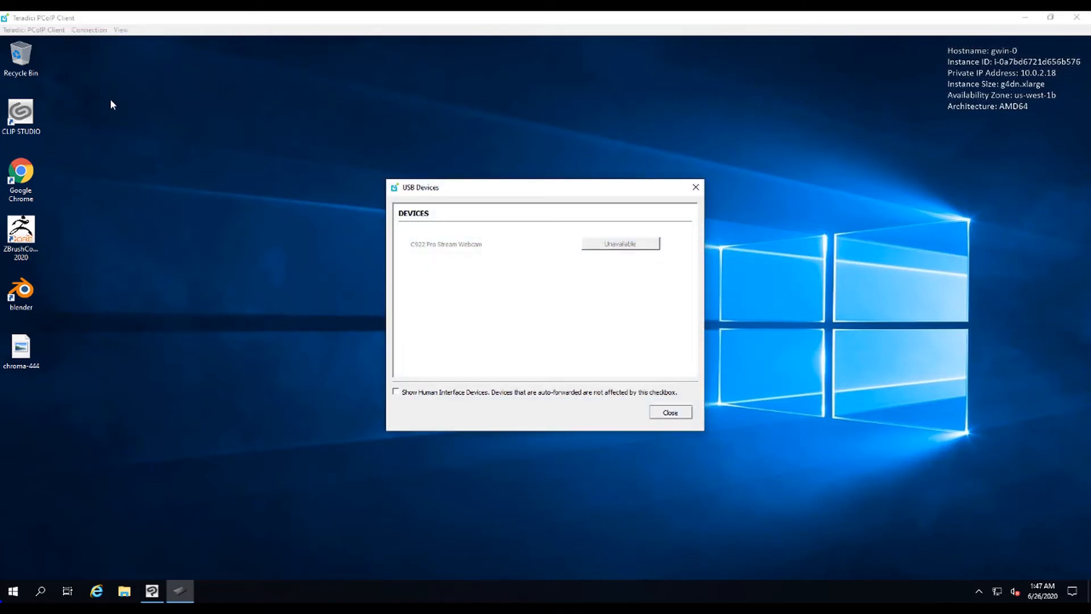
left_click(396, 392)
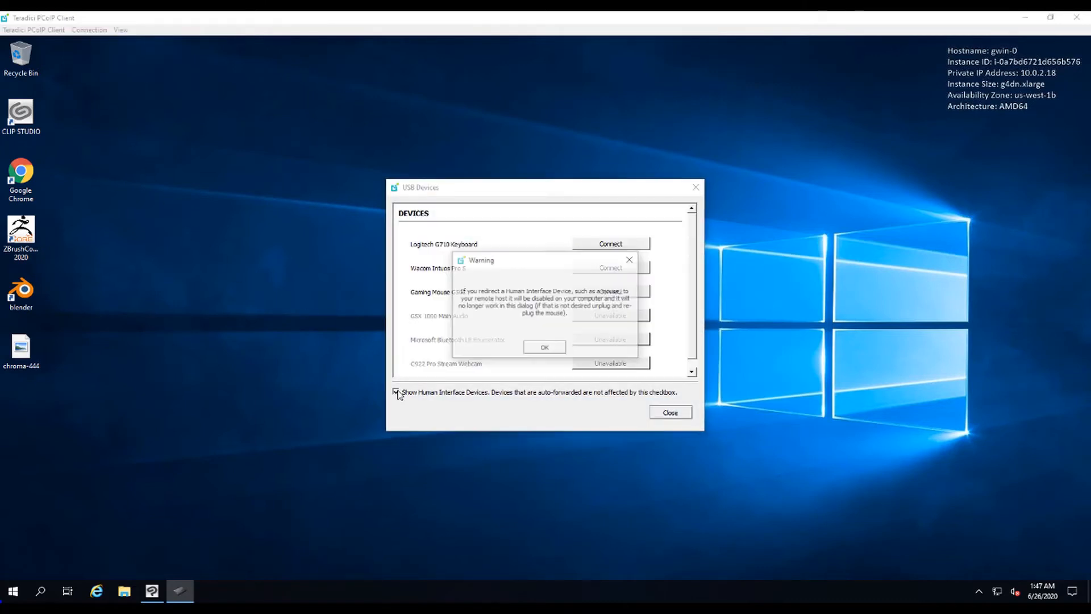
left_click(545, 347)
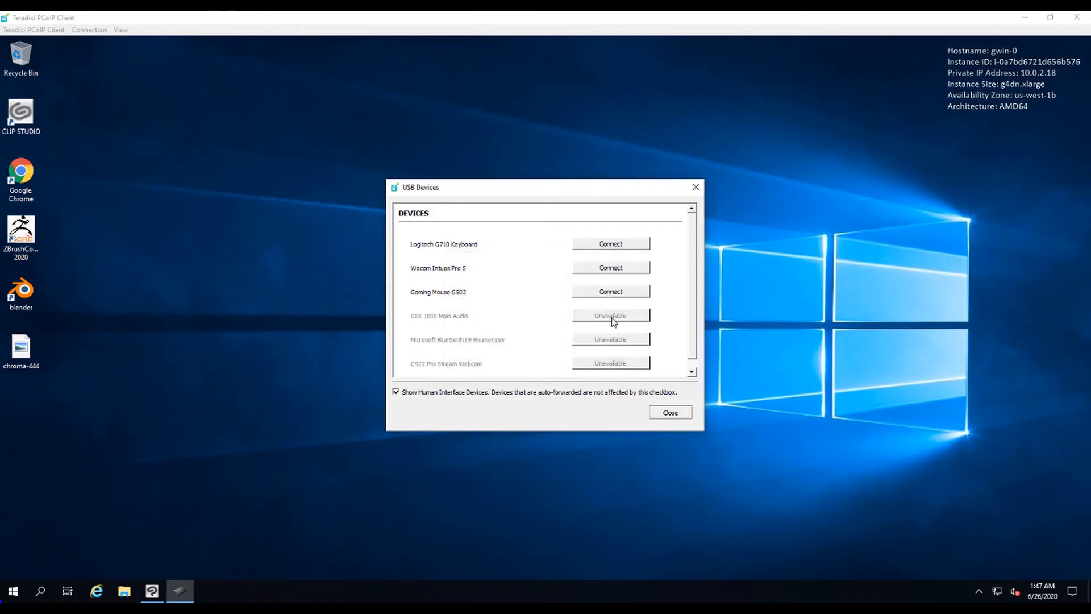
mouse_move(615, 272)
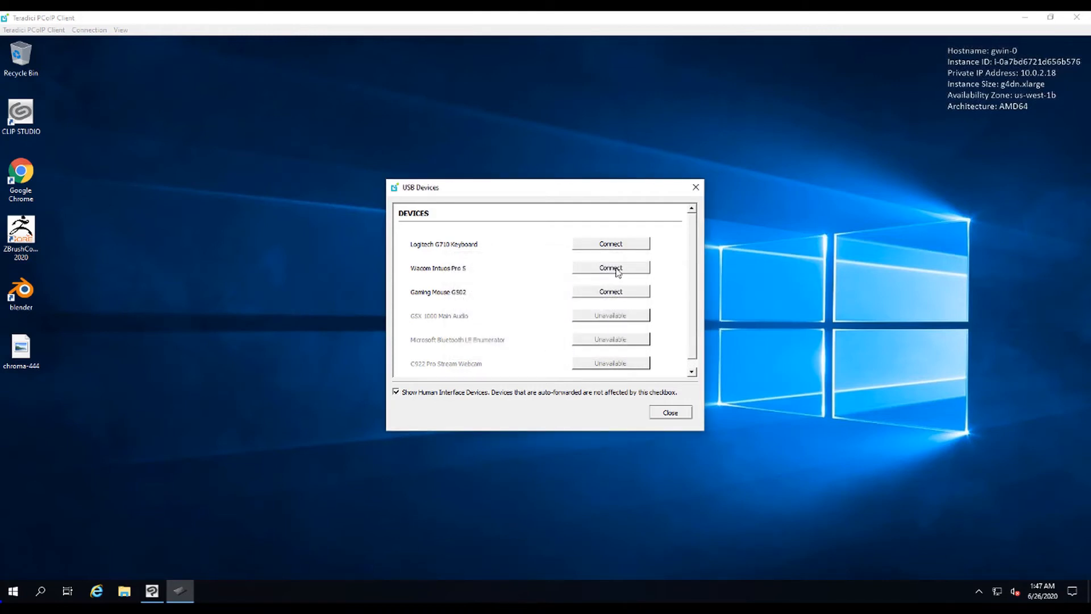
- Forward the Wacom Intuos Pro S tablet to the remote host and close the USB devices list
left_click(609, 268)
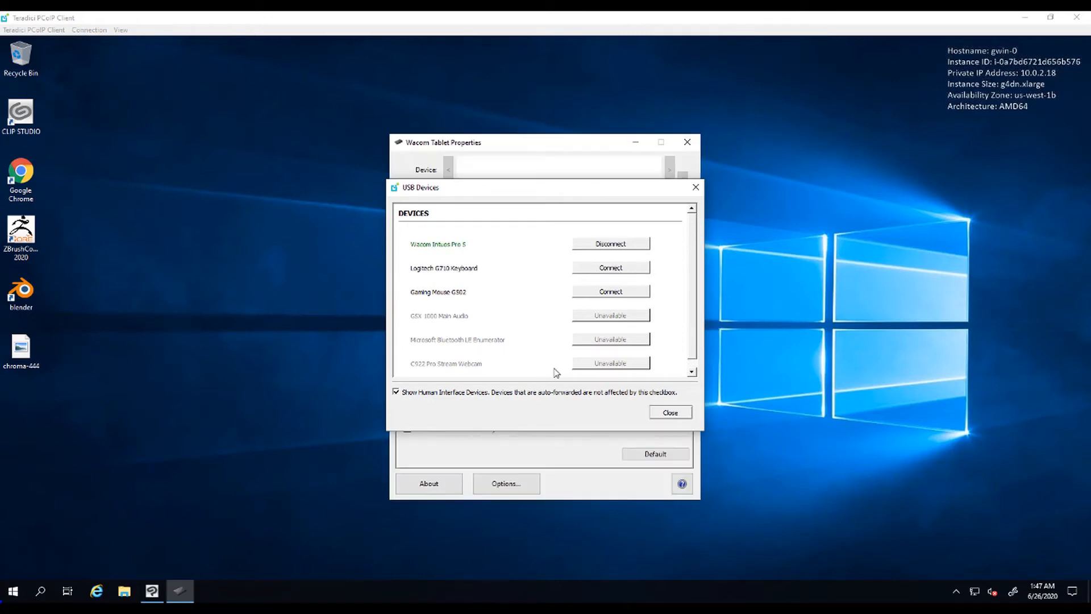
left_click(668, 411)
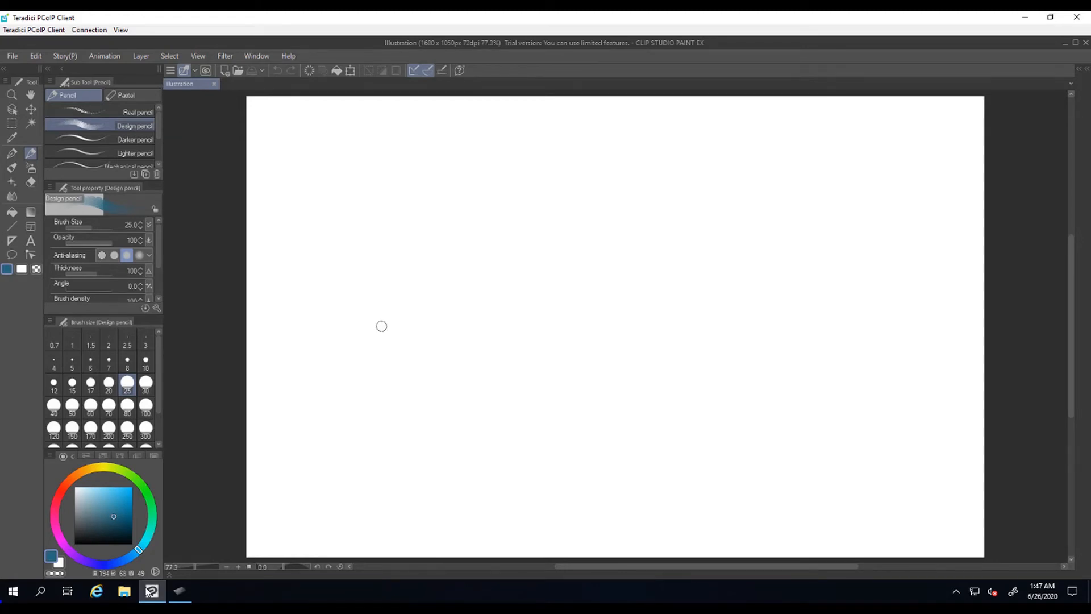
- Draw a wavy grey-blue Design pencil stroke across the canvas with the Wacom pen
left_click_drag(337, 324, 420, 286)
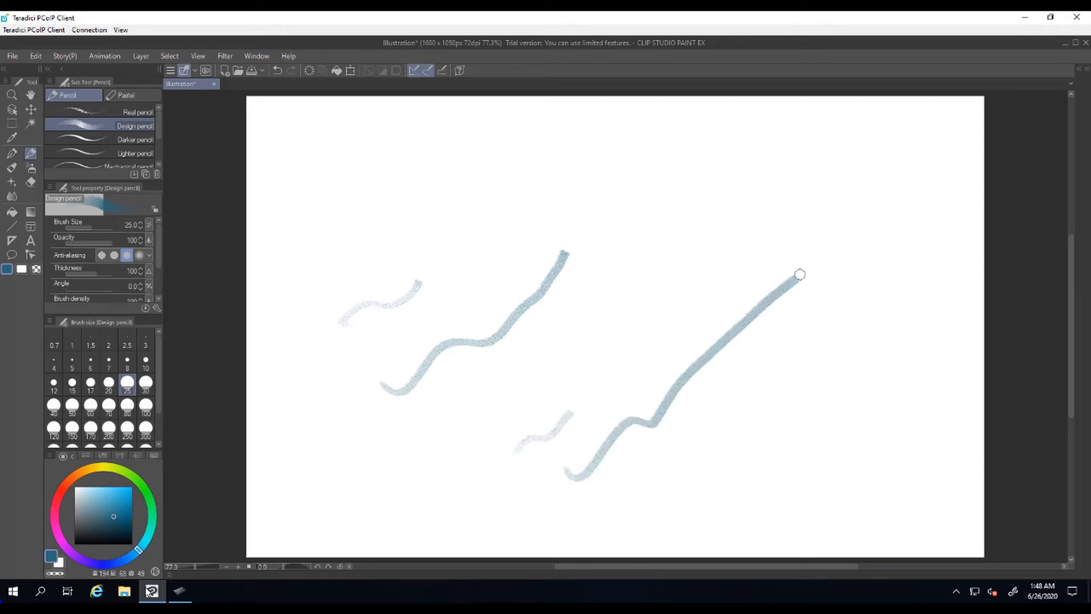
mouse_move(681, 206)
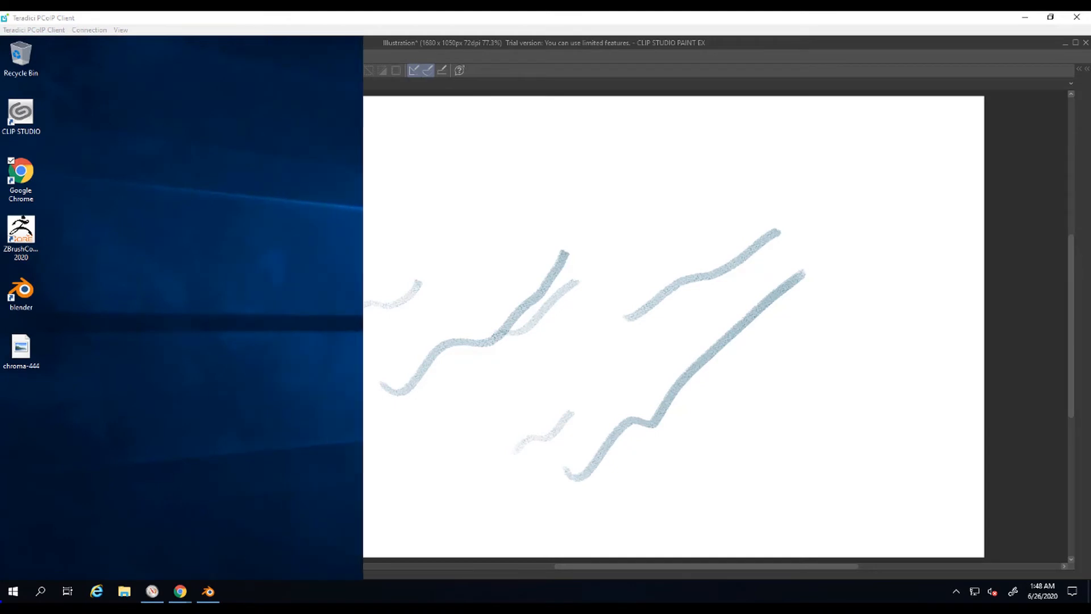
- Close Clip Studio Paint to return to the clear remote Windows desktop
left_click(1067, 42)
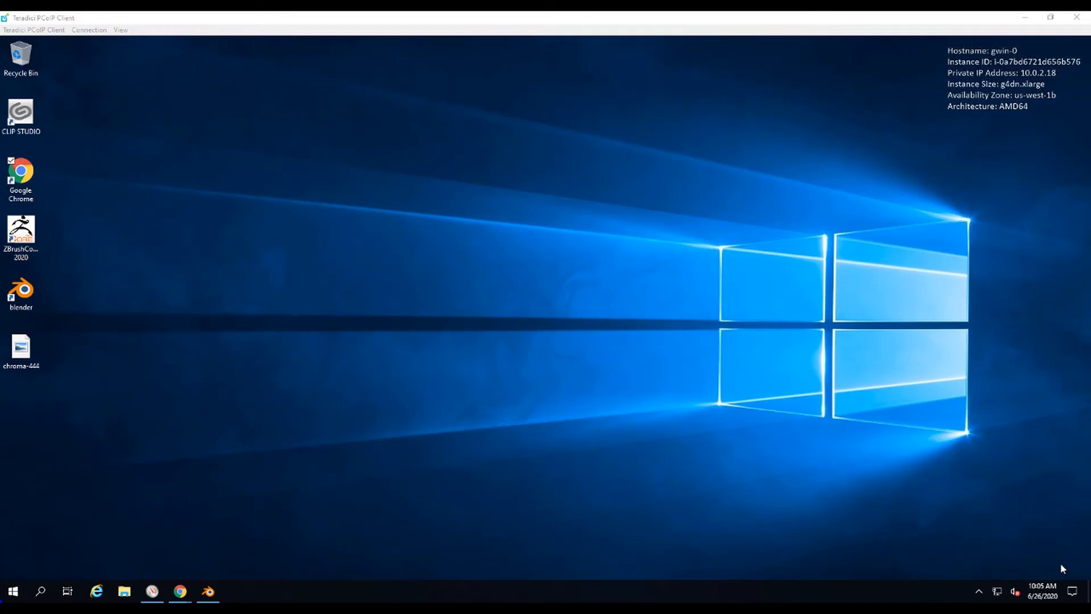
mouse_move(407, 553)
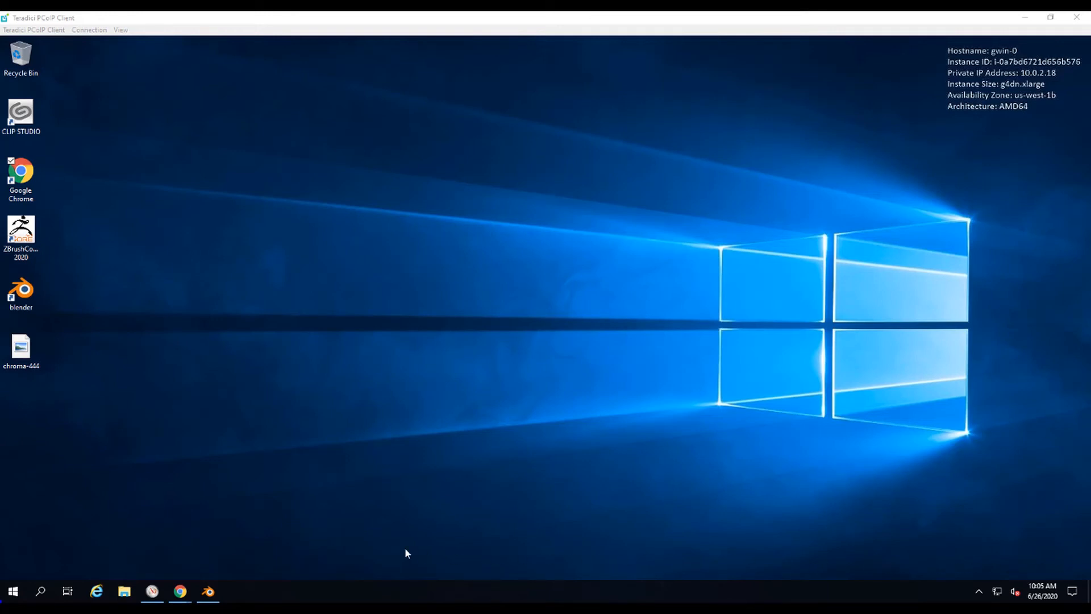
mouse_move(182, 551)
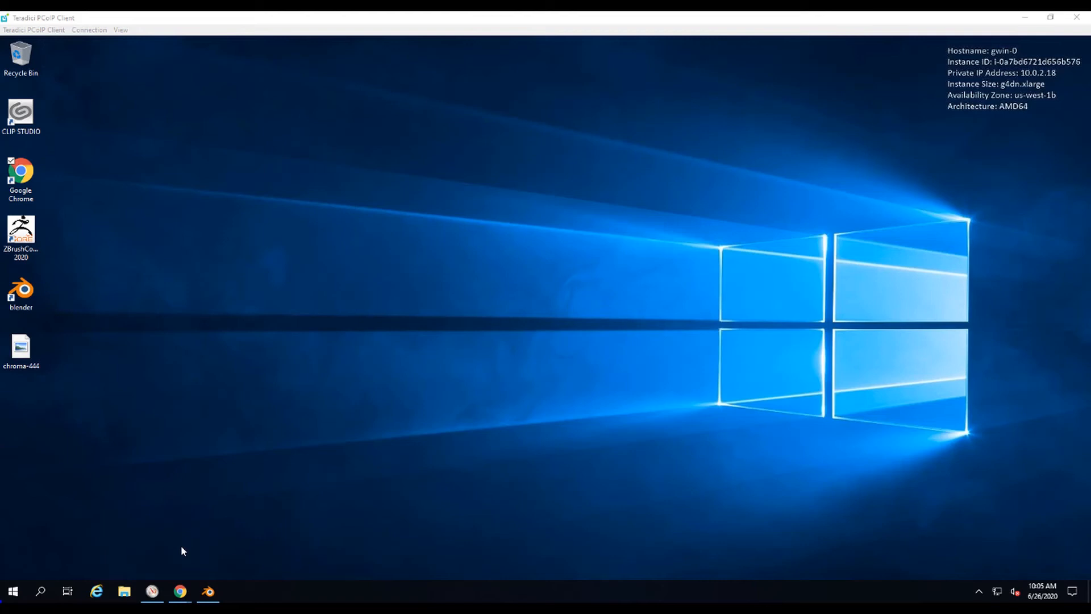
mouse_move(160, 567)
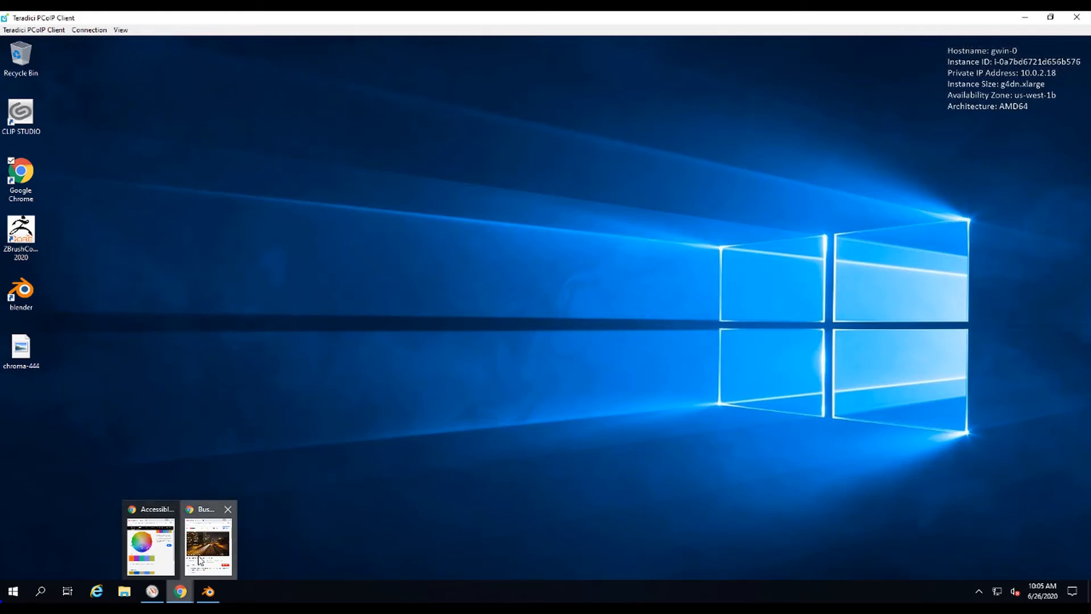
left_click(207, 543)
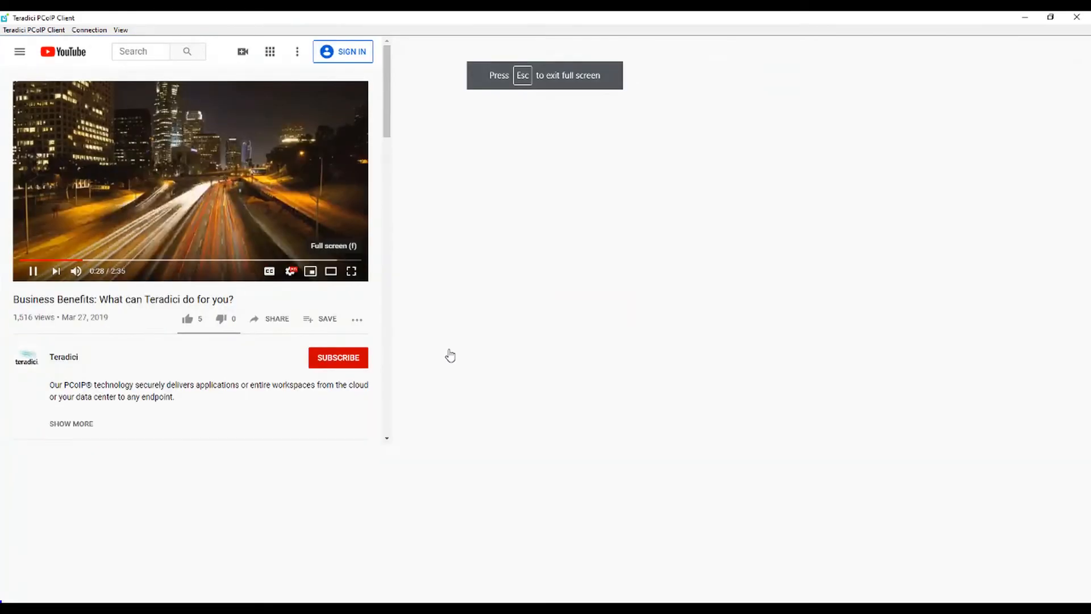
left_click(351, 271)
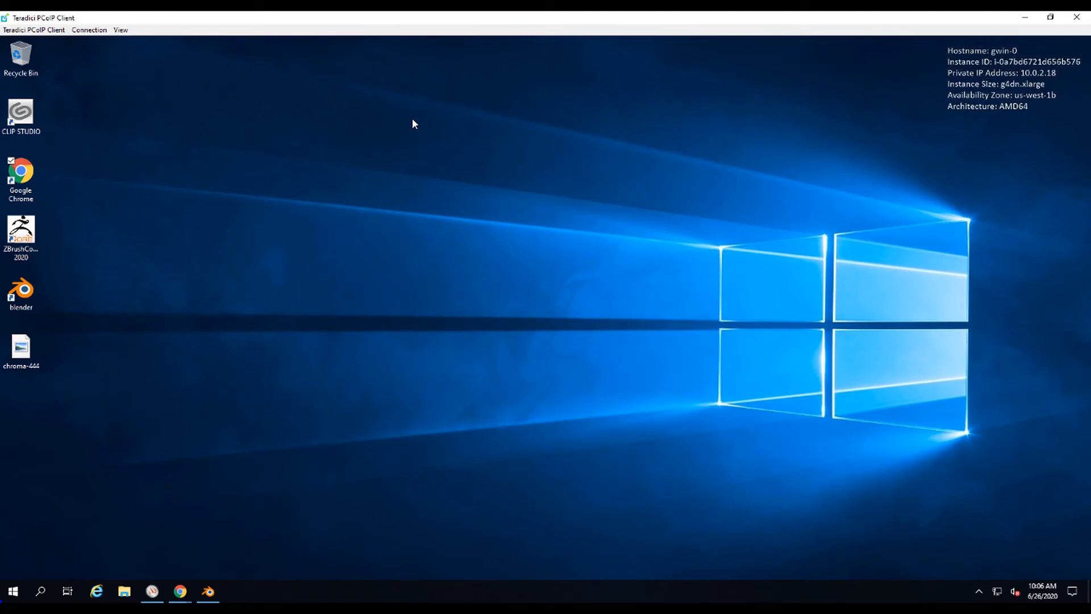
mouse_move(246, 465)
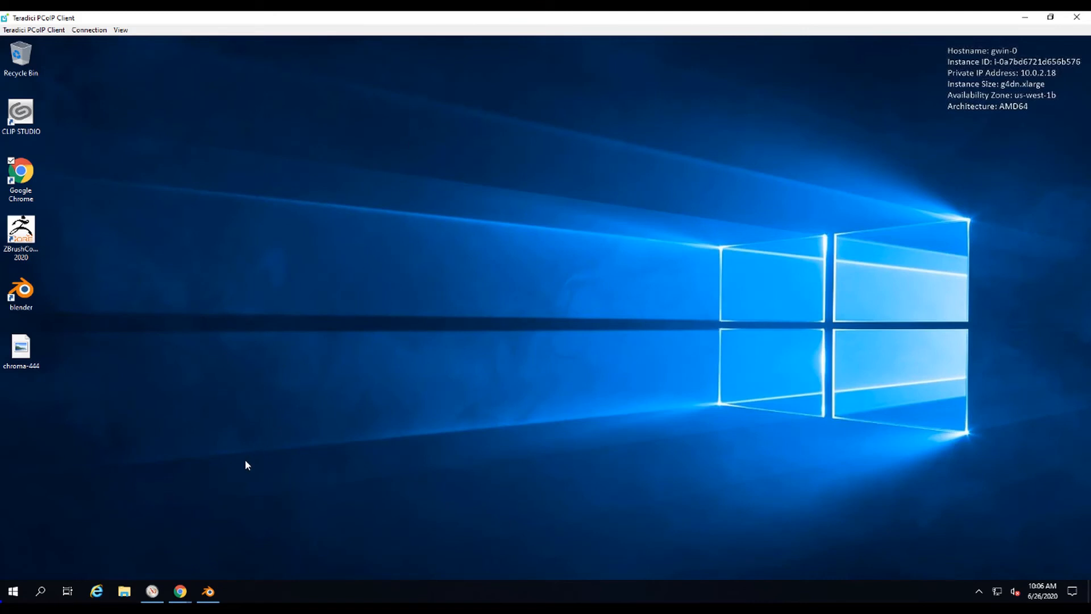
mouse_move(218, 548)
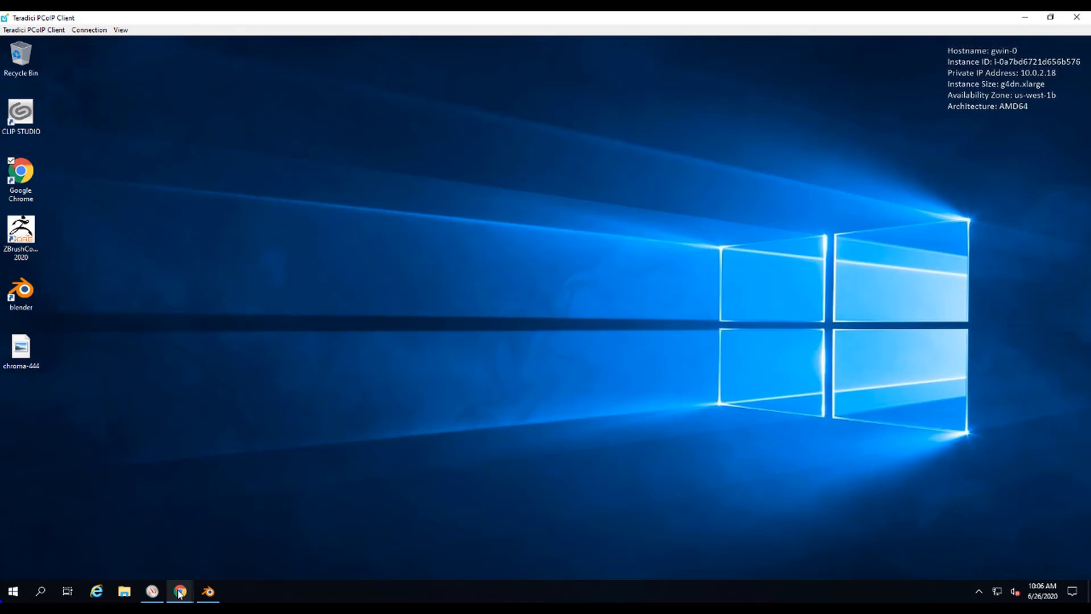
mouse_move(178, 591)
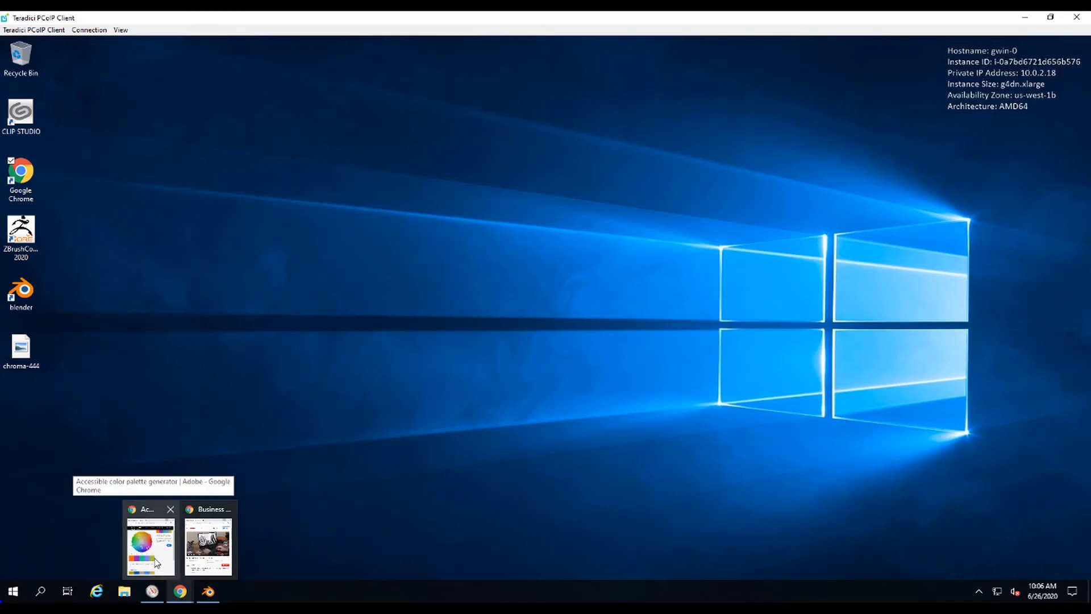
left_click(150, 543)
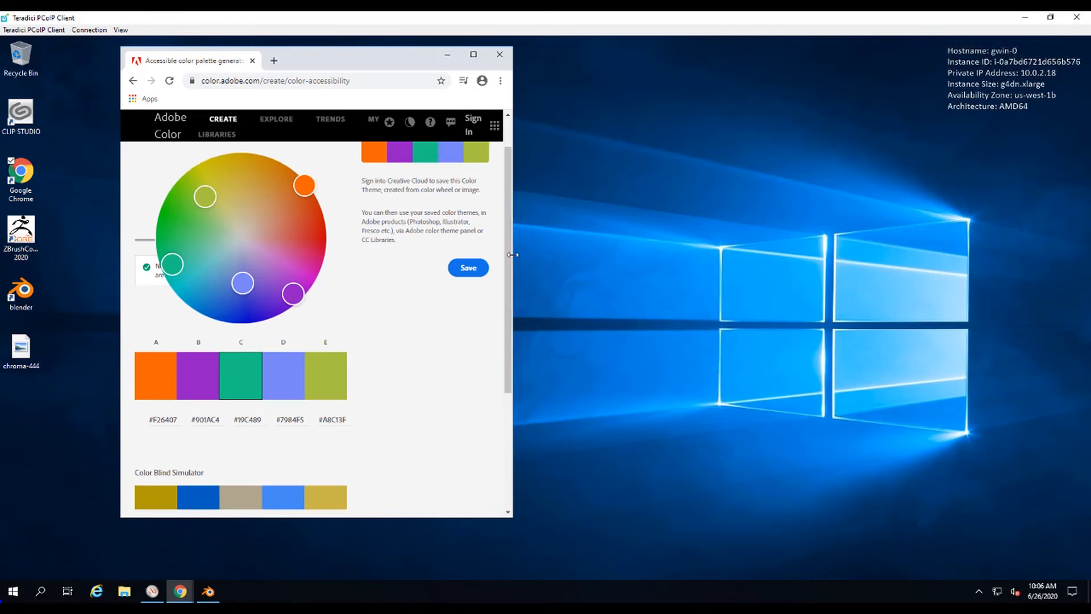
left_click(473, 55)
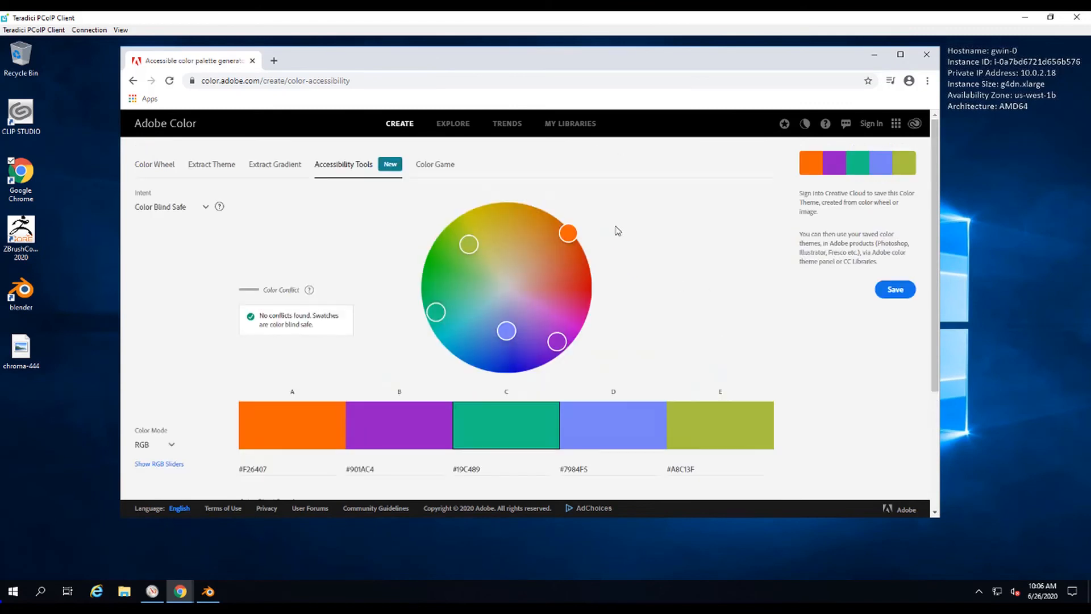
left_click(154, 164)
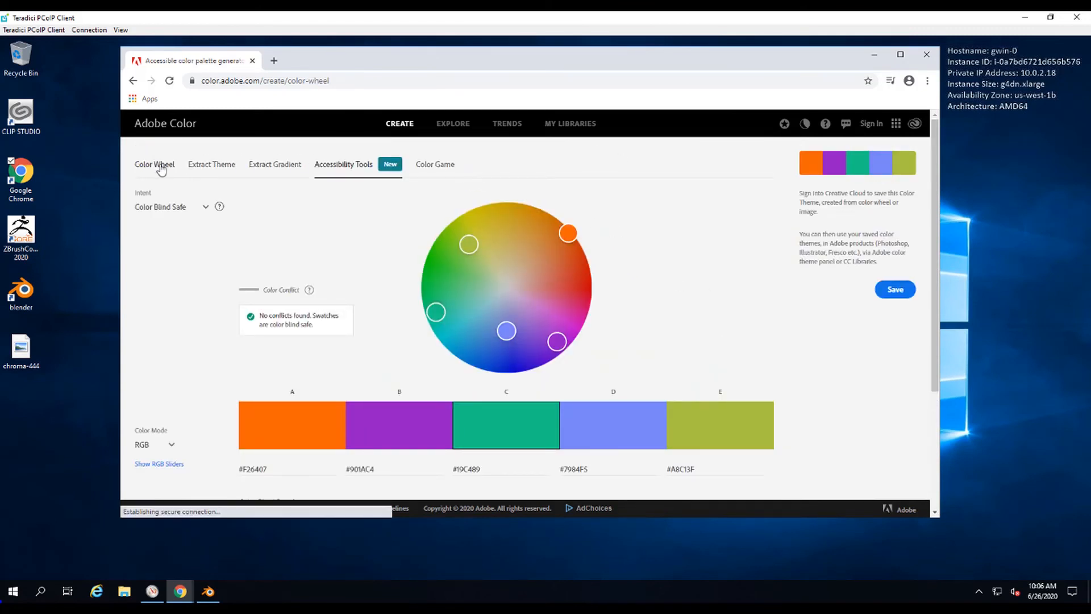
left_click(153, 164)
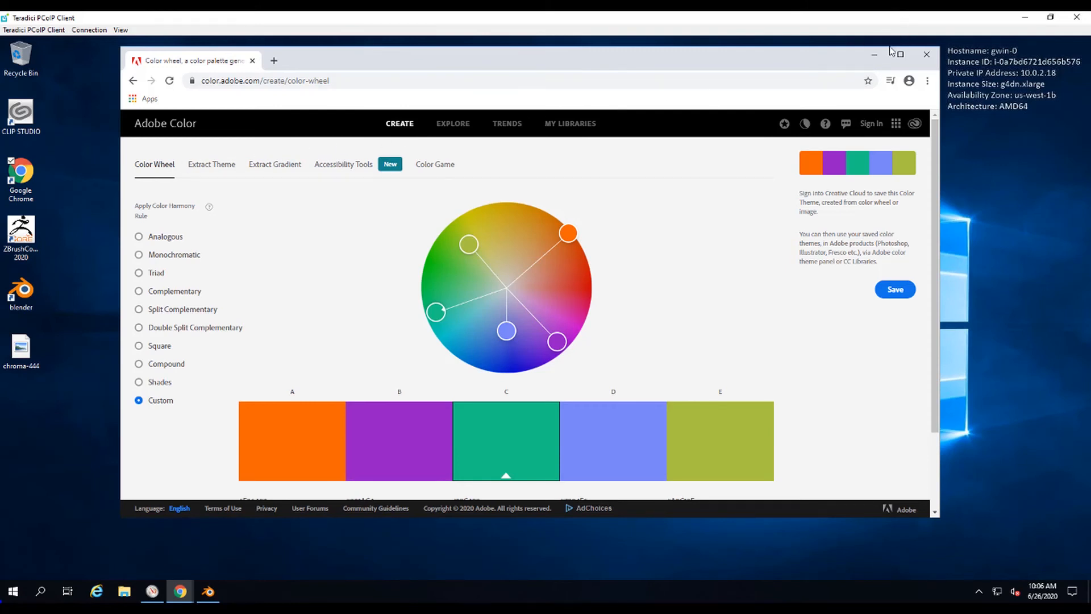
mouse_move(874, 55)
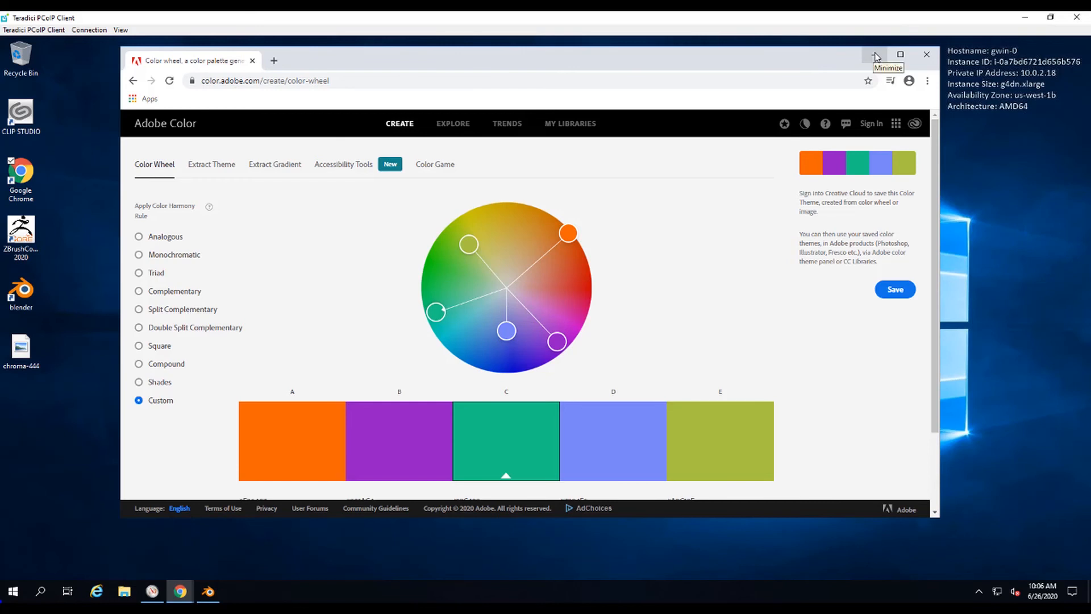
mouse_move(875, 56)
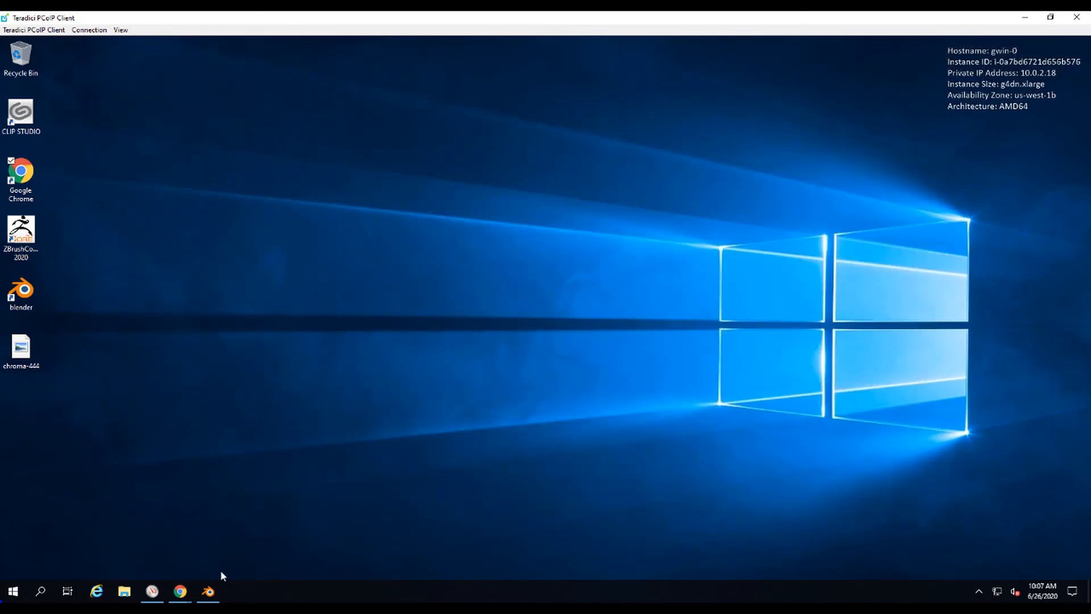
- Bring up Blender's forest.blend scene and view the selected tree as a wireframe
left_click(207, 591)
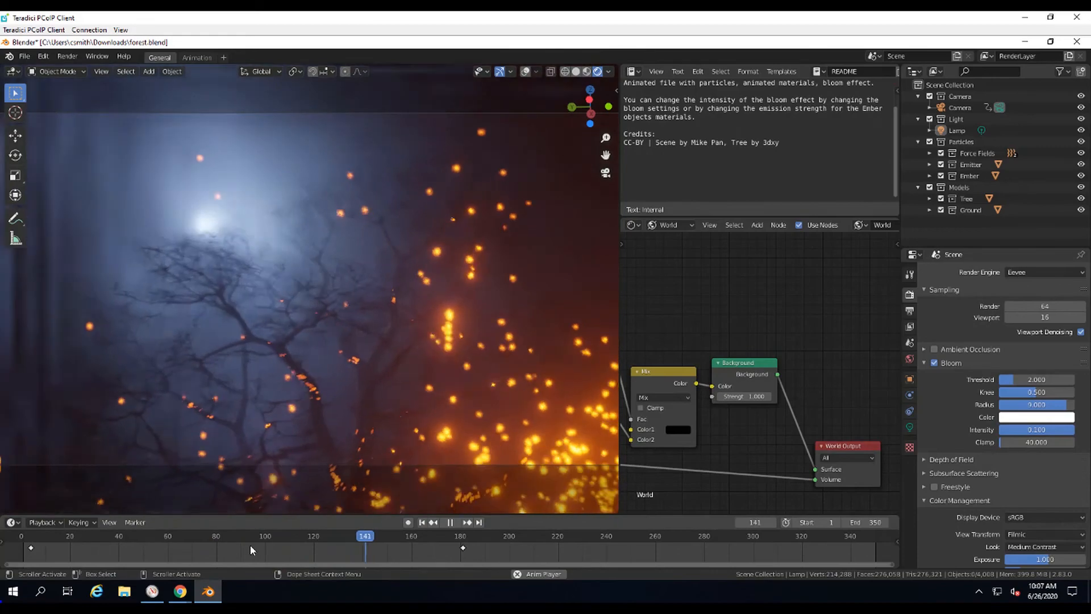
left_click(450, 521)
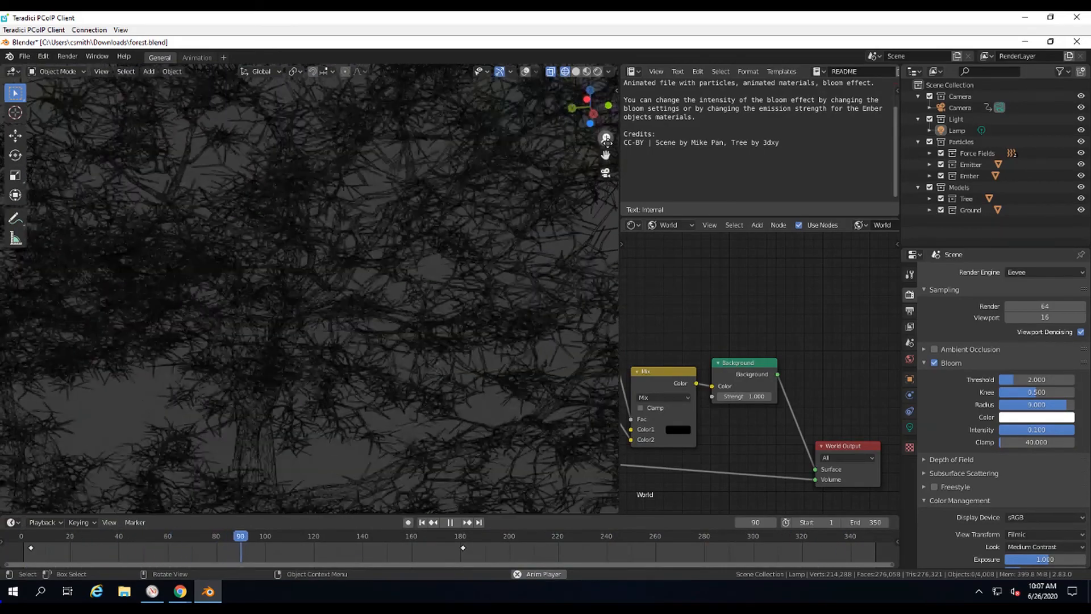
left_click(450, 522)
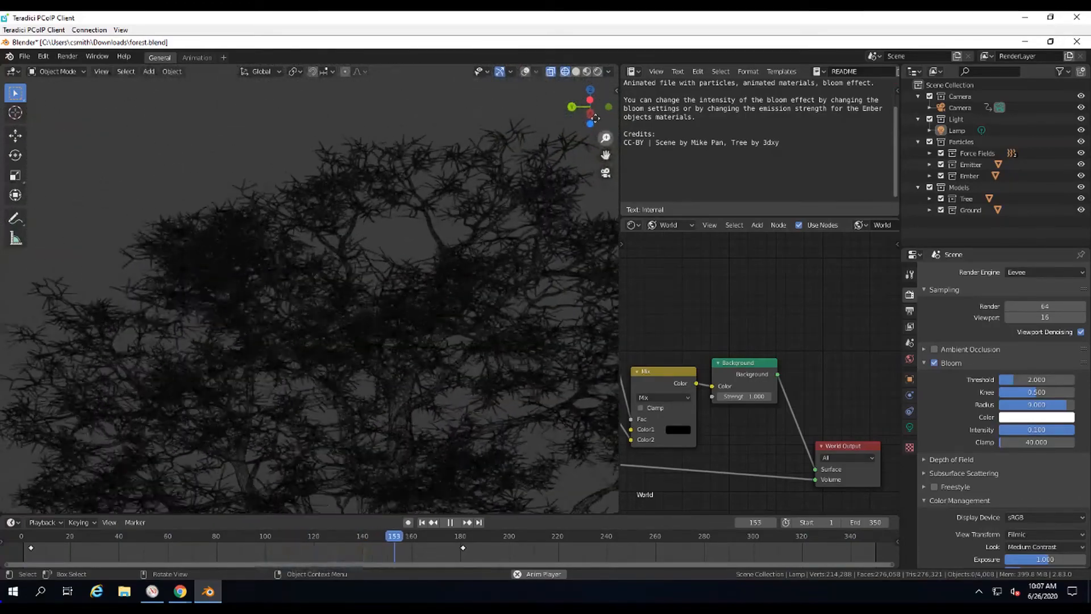
left_click(450, 522)
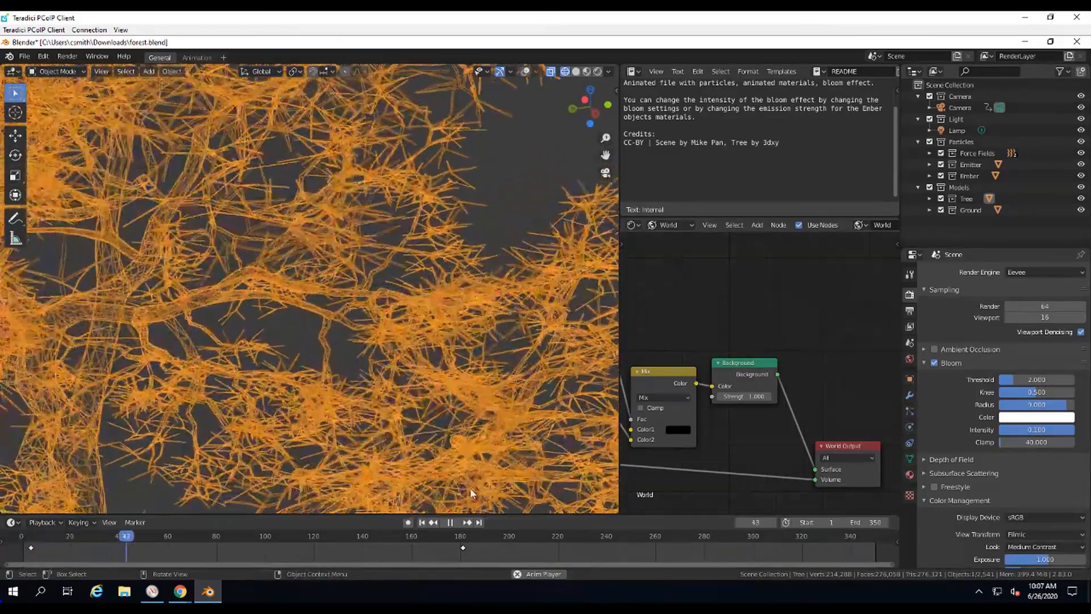
- Rewind and play the tree animation, zooming out to the whole tree and back onto its branches
left_click(433, 523)
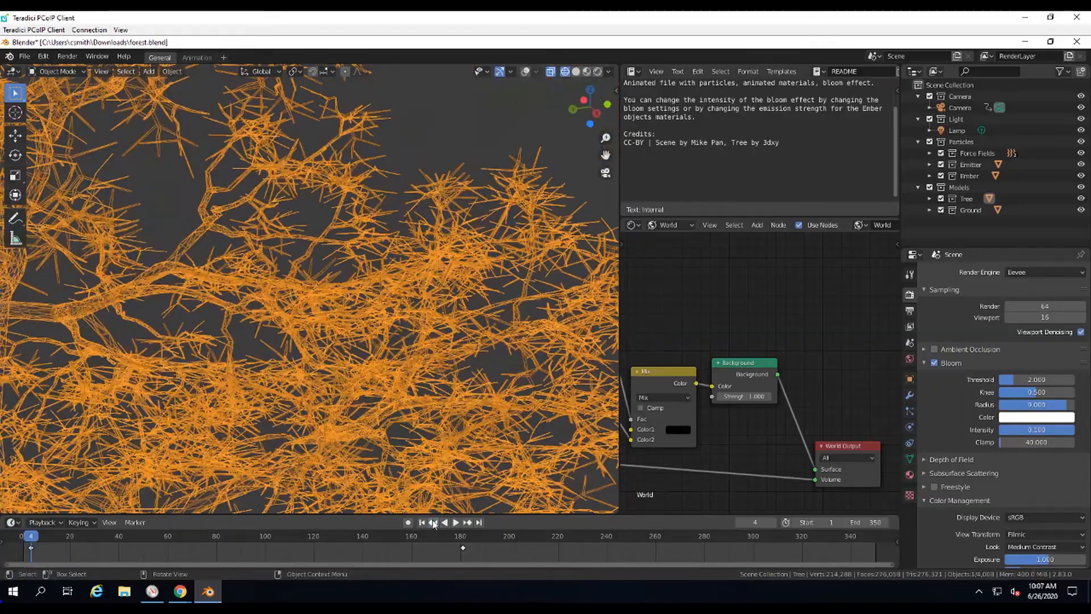
left_click(455, 522)
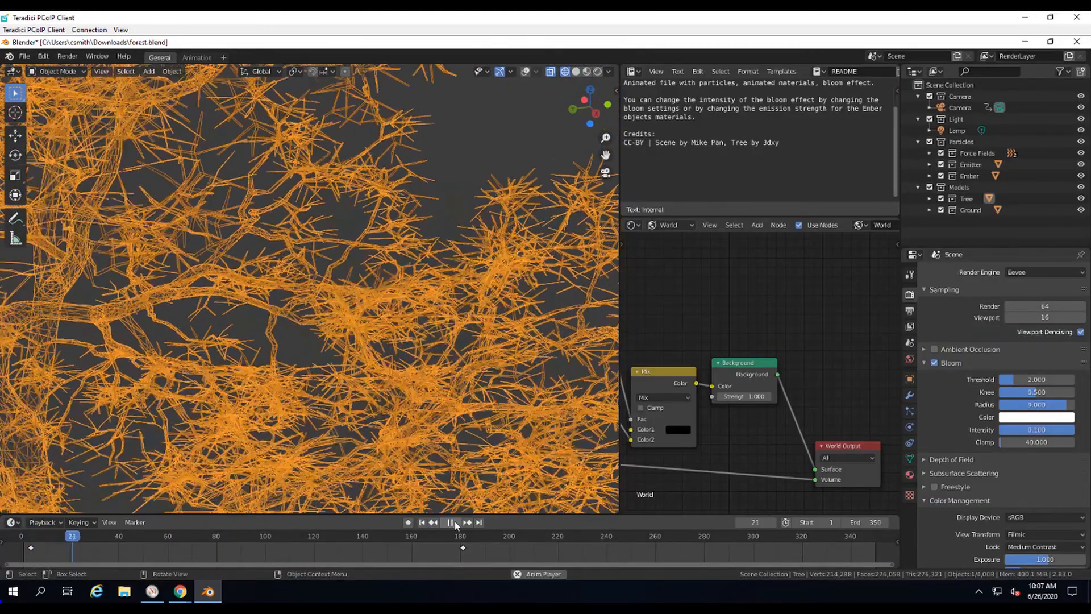
left_click(450, 523)
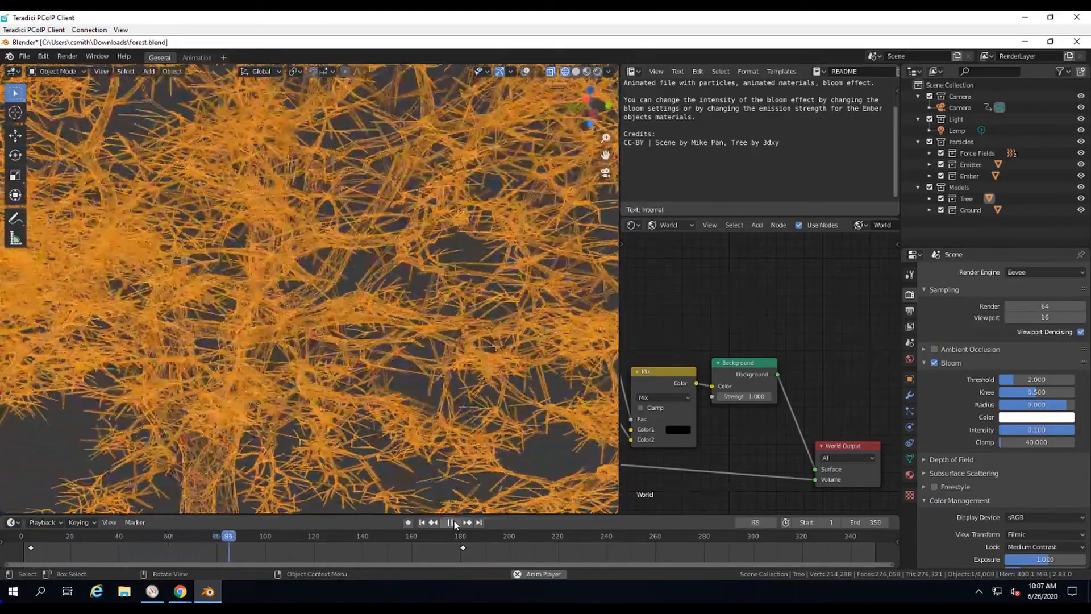
left_click(450, 523)
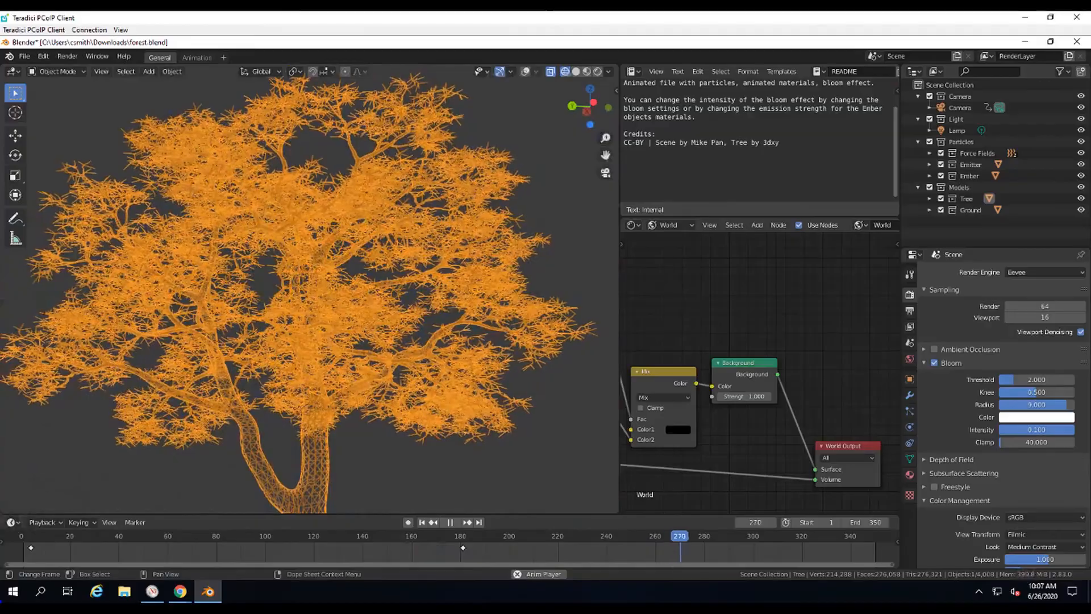
left_click(450, 522)
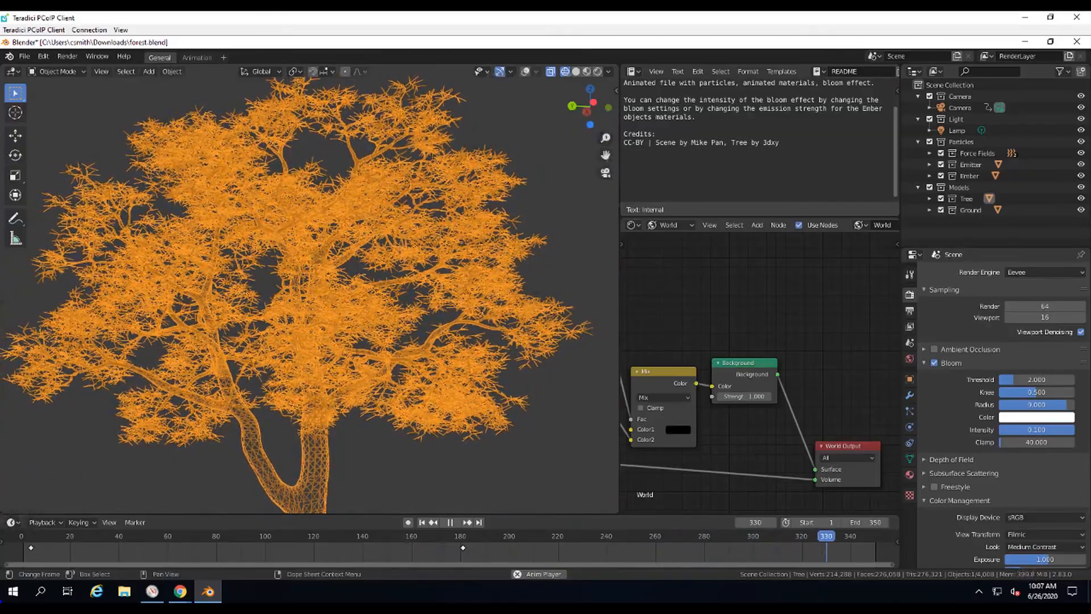
left_click(108, 536)
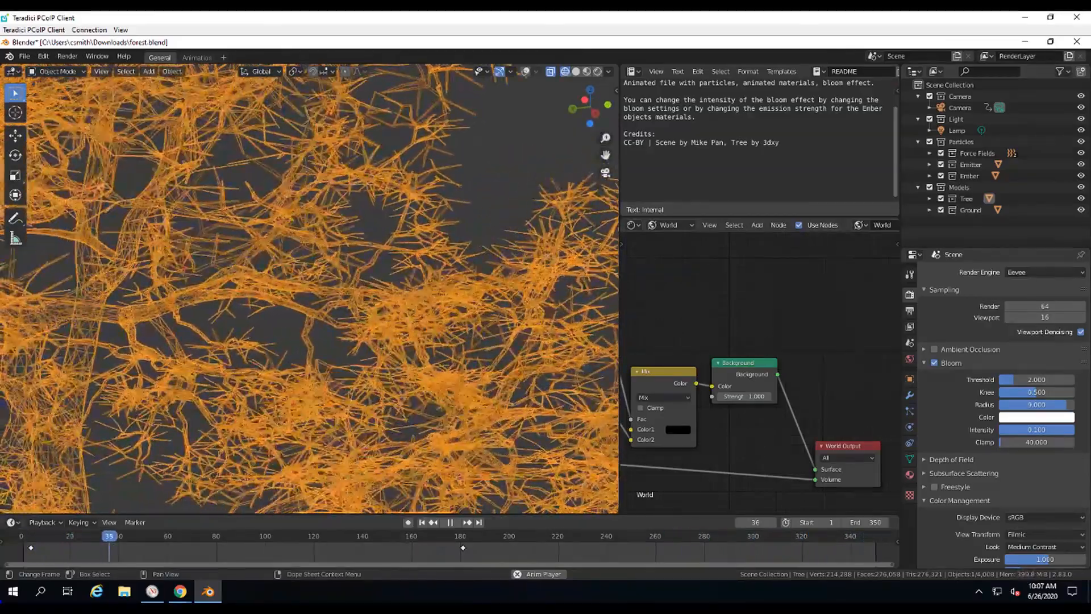